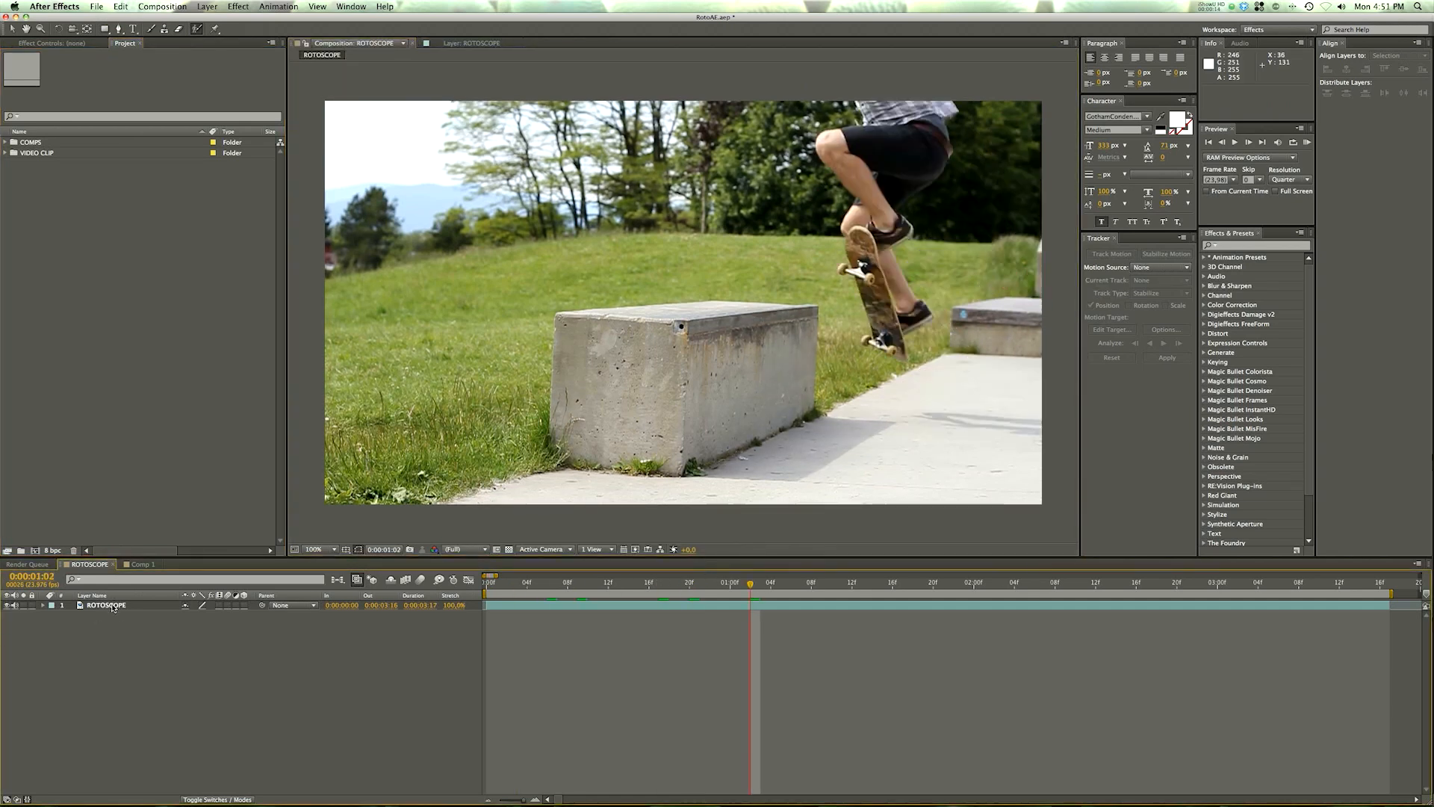
Step: Duplicate the skateboard clip with Cmd+D, naming the top copy ROTOSCOPE and the lower BG
left_click(106, 604)
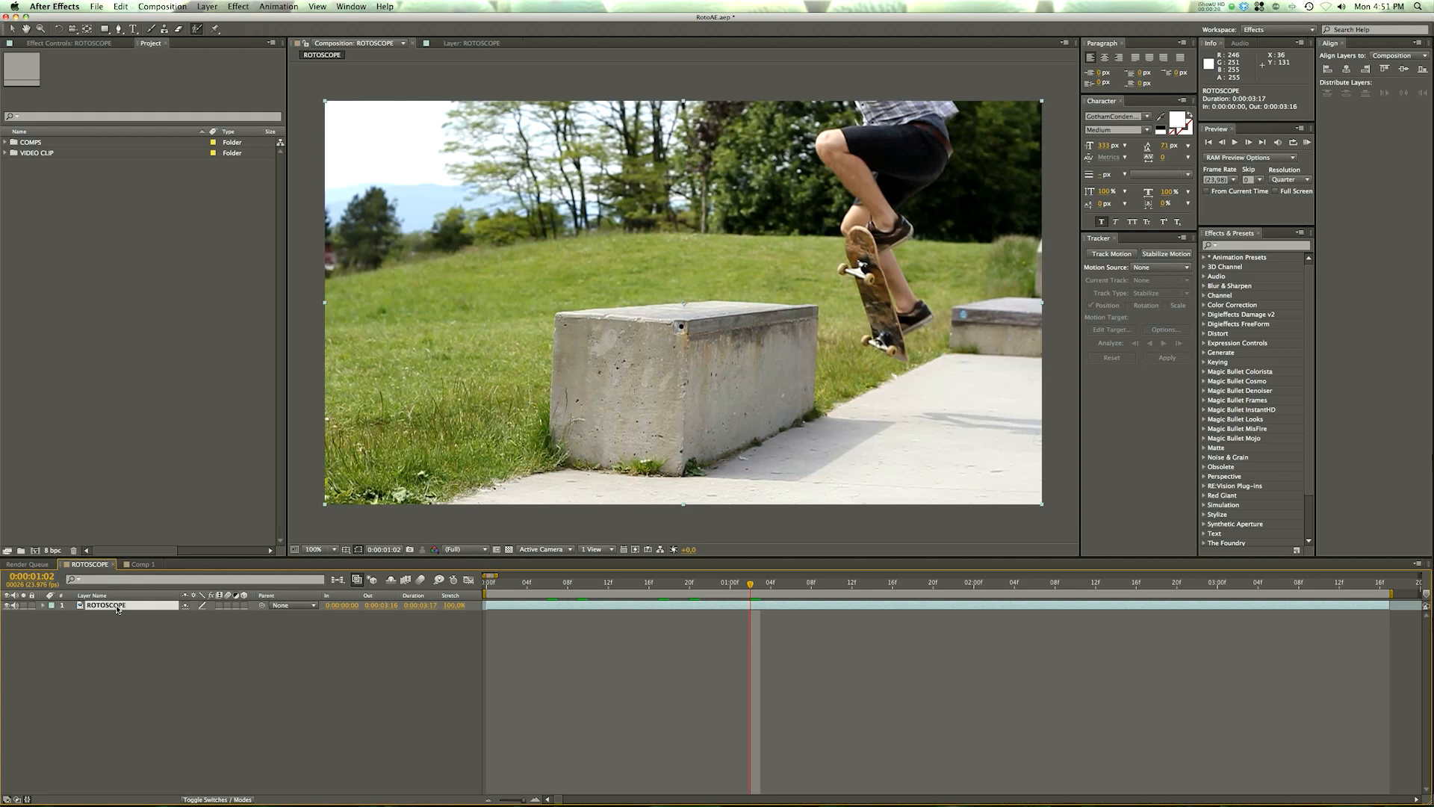
key("cmd+d")
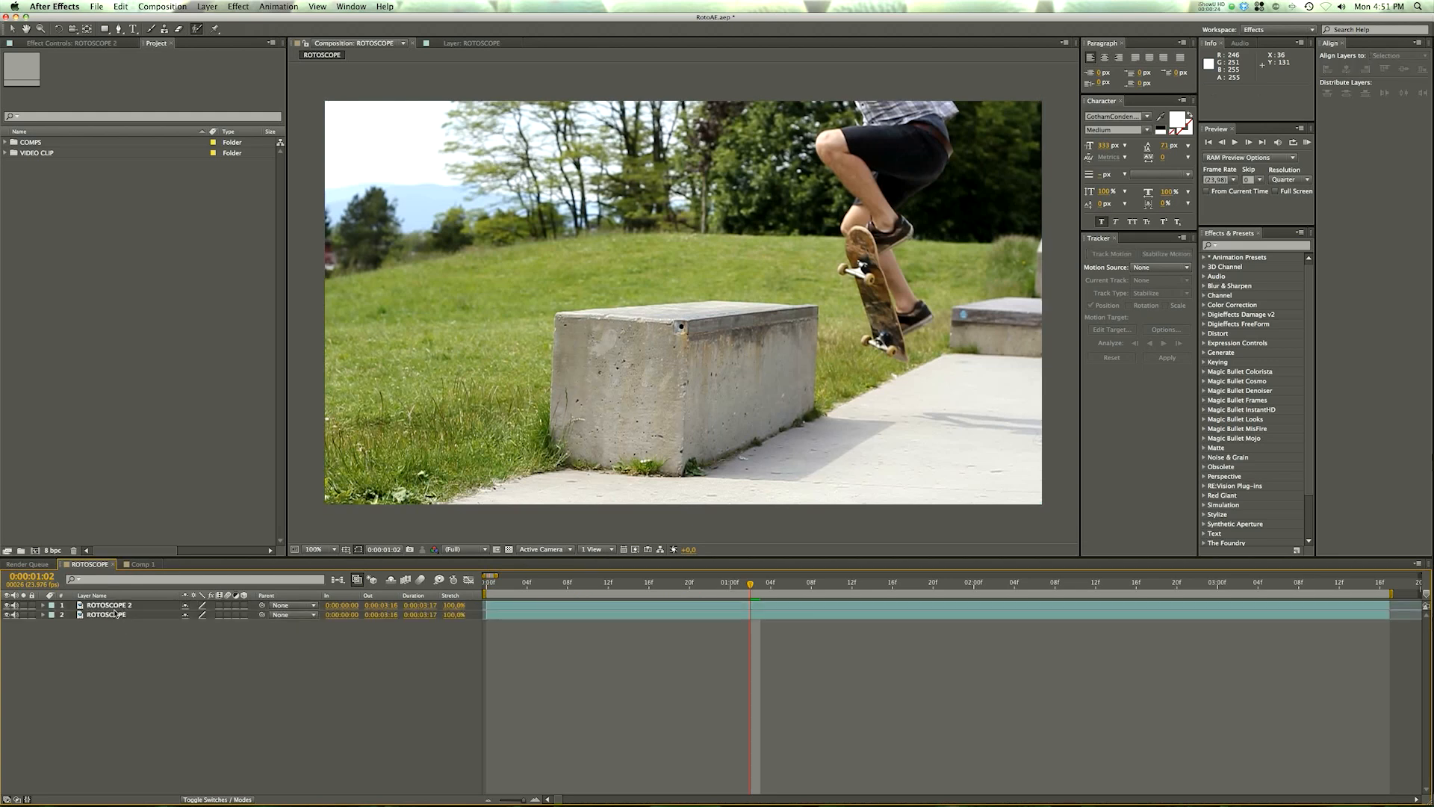
double_click(108, 614)
type("BG")
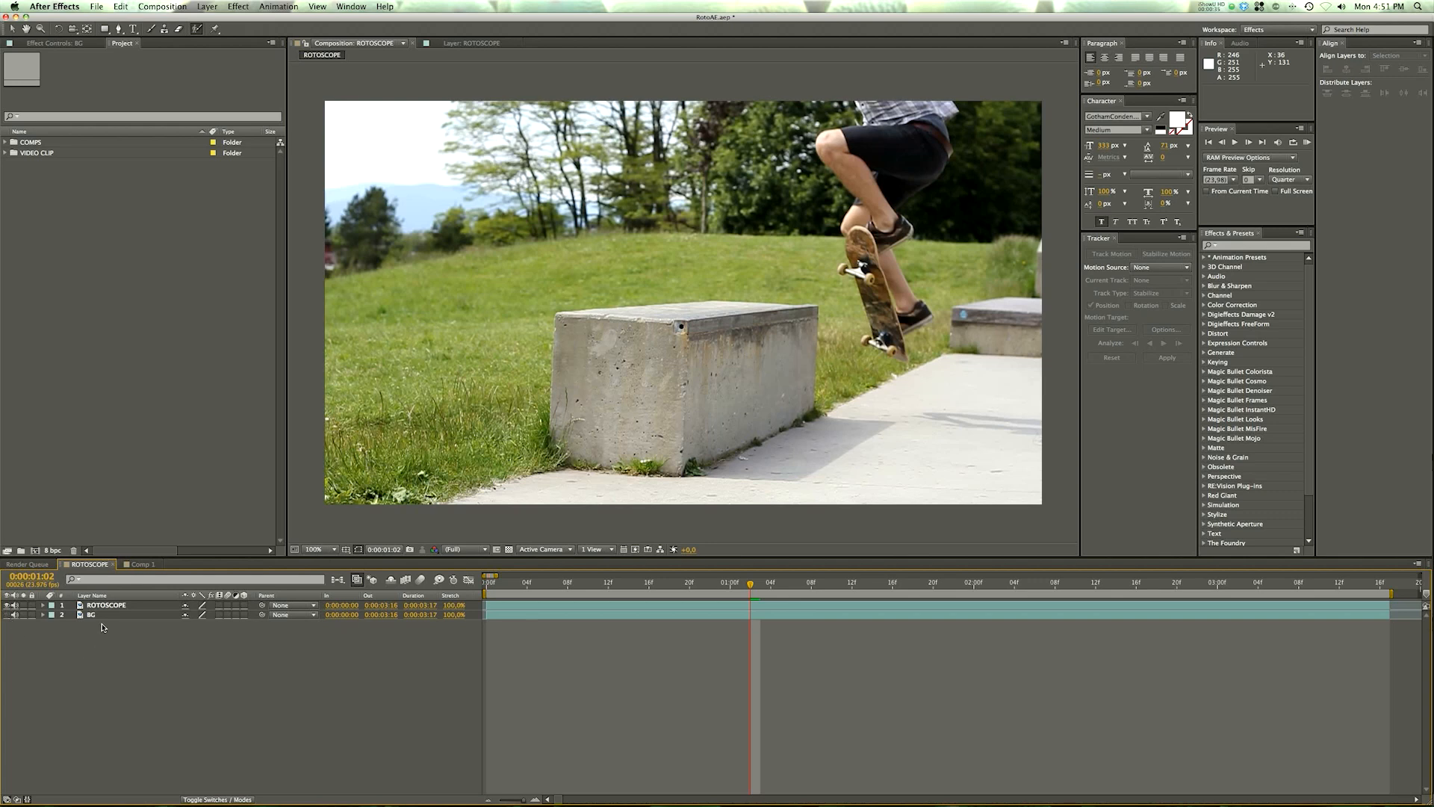
left_click(106, 605)
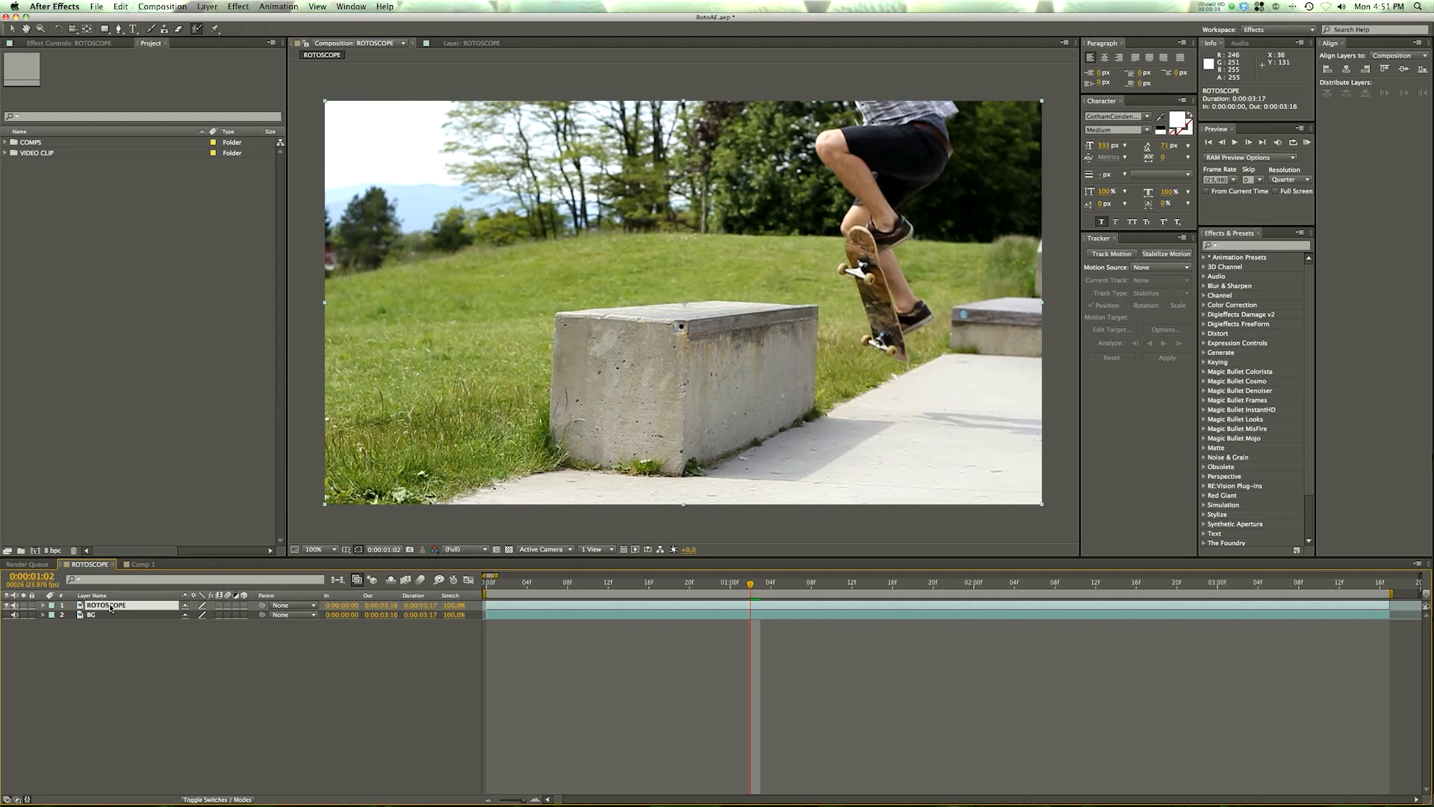
left_click(468, 44)
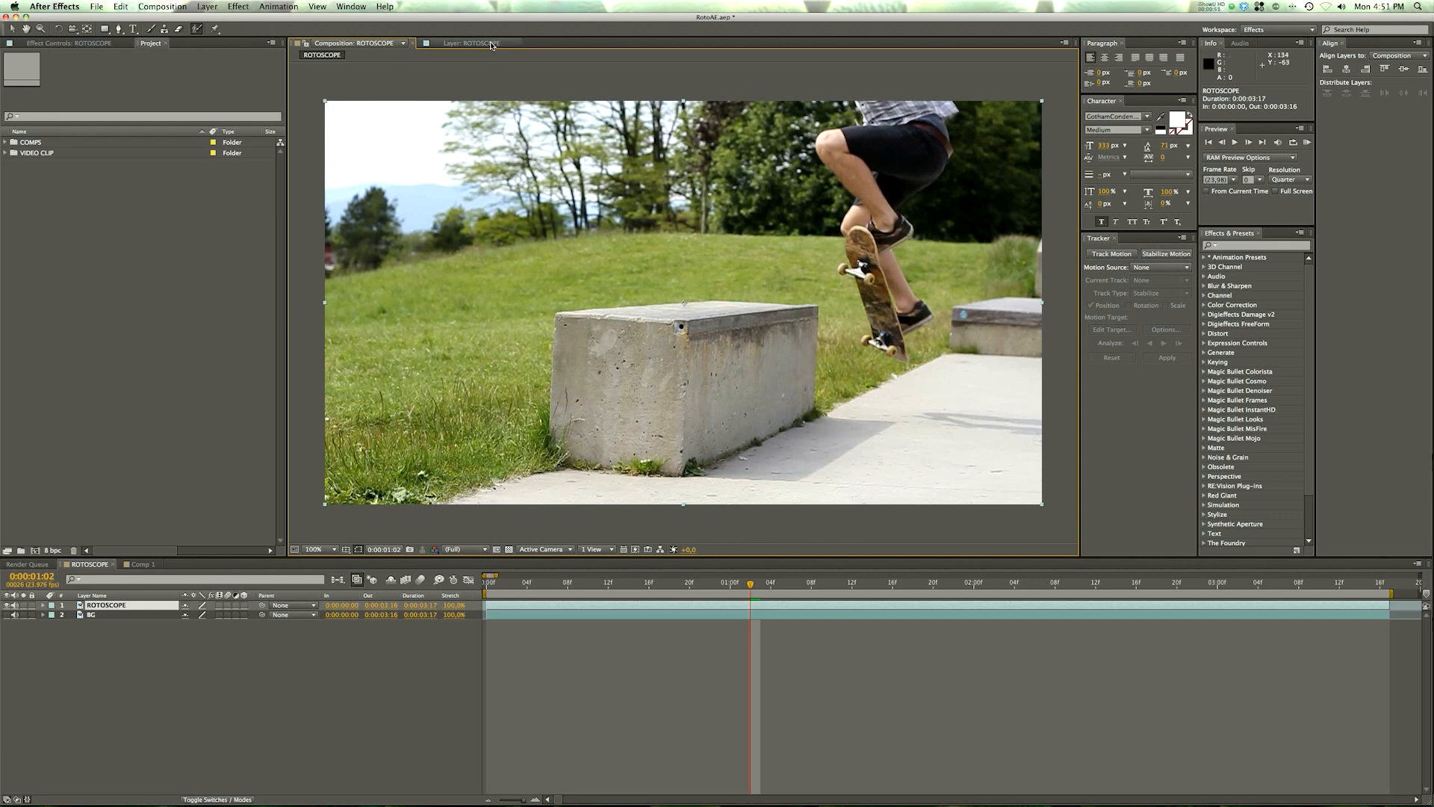
Step: Open the Layer: ROTOSCOPE tab to view that layer alone
left_click(469, 43)
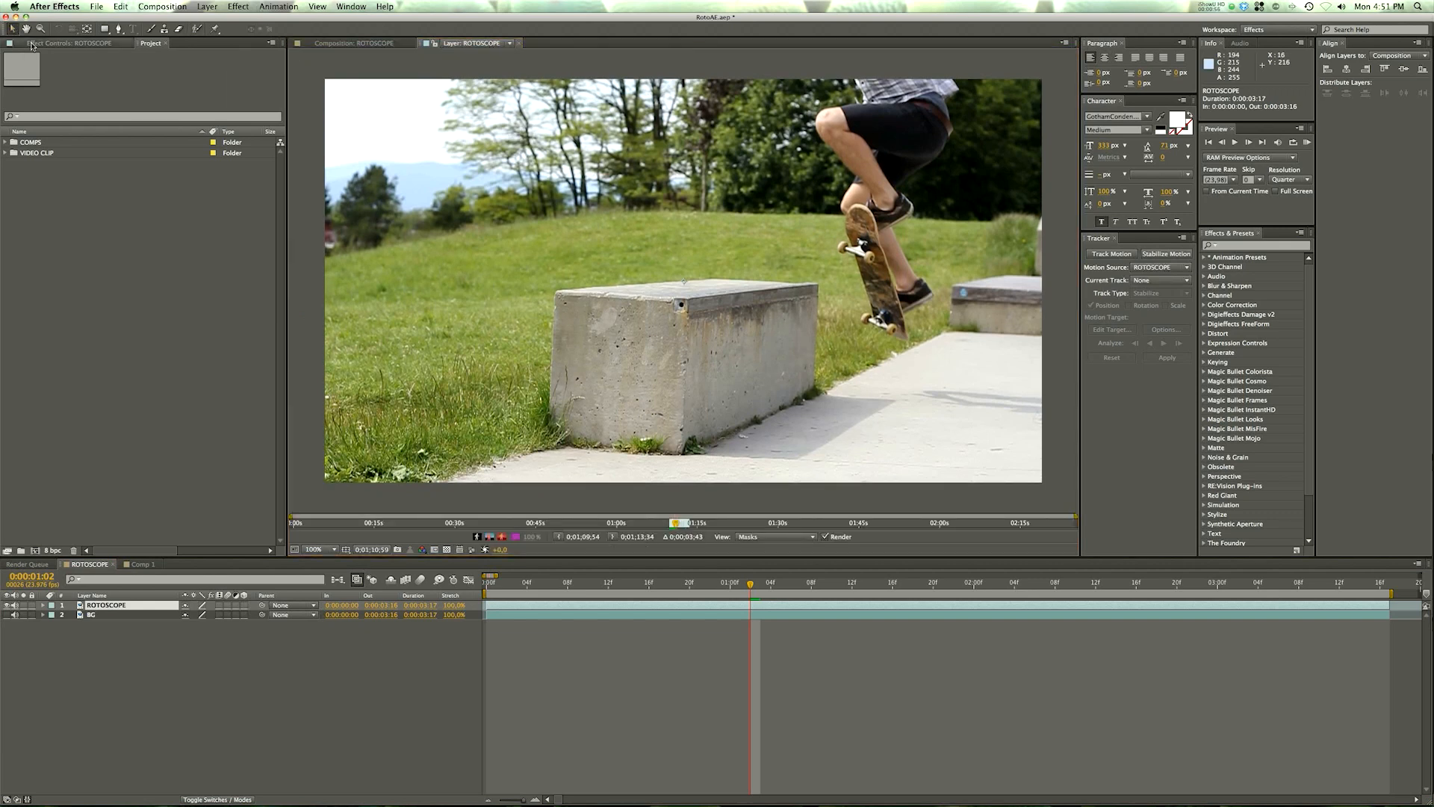
mouse_move(192, 28)
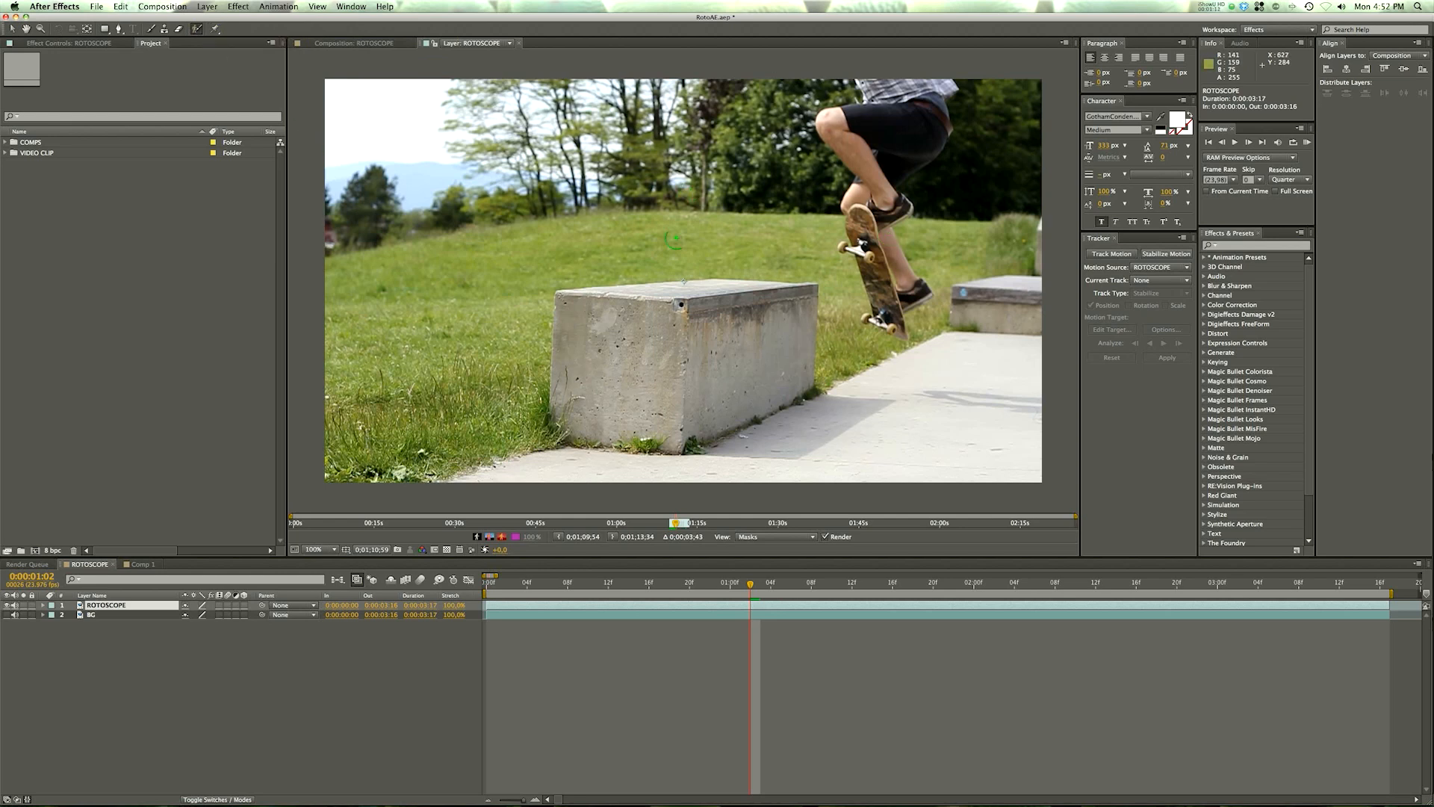
mouse_move(674, 237)
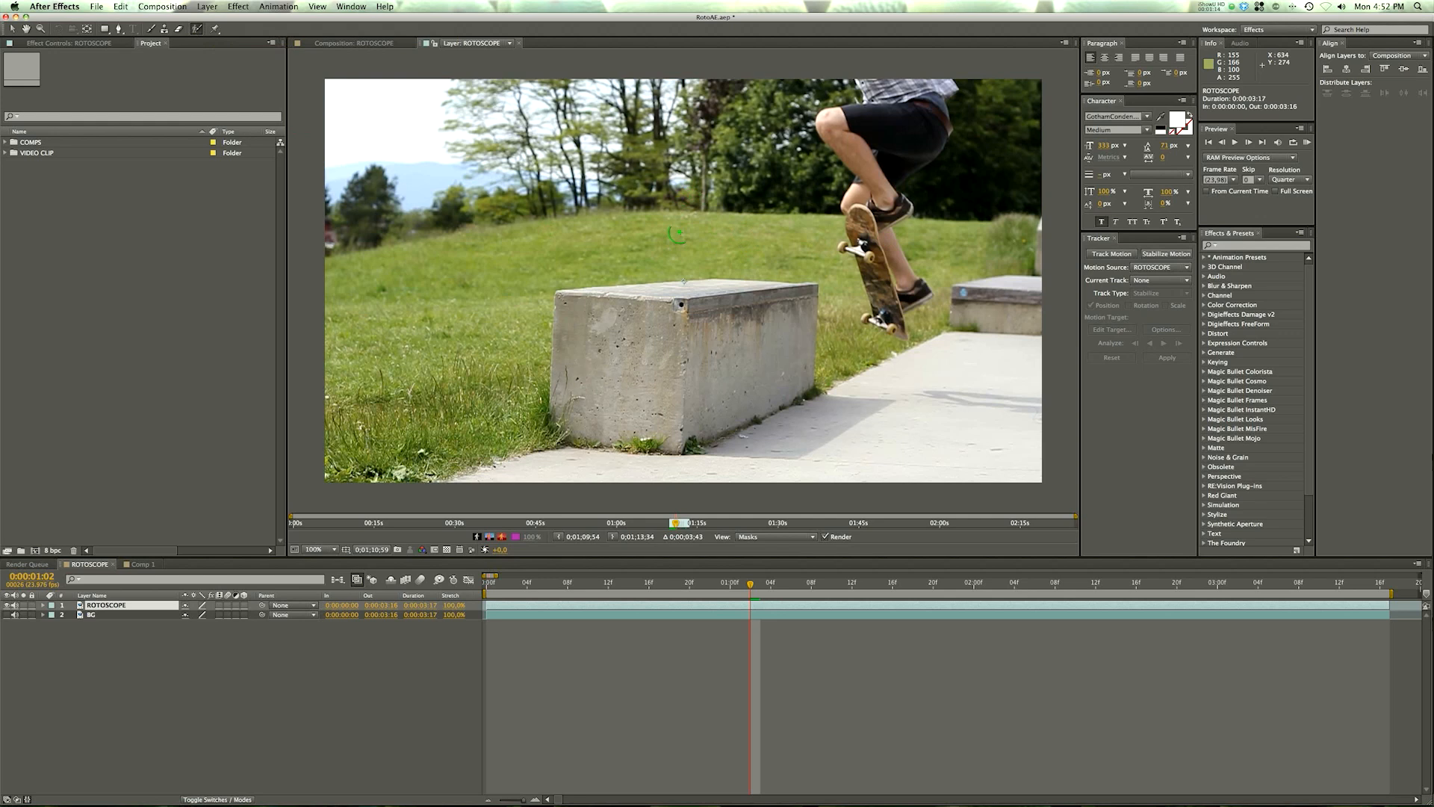
mouse_move(717, 220)
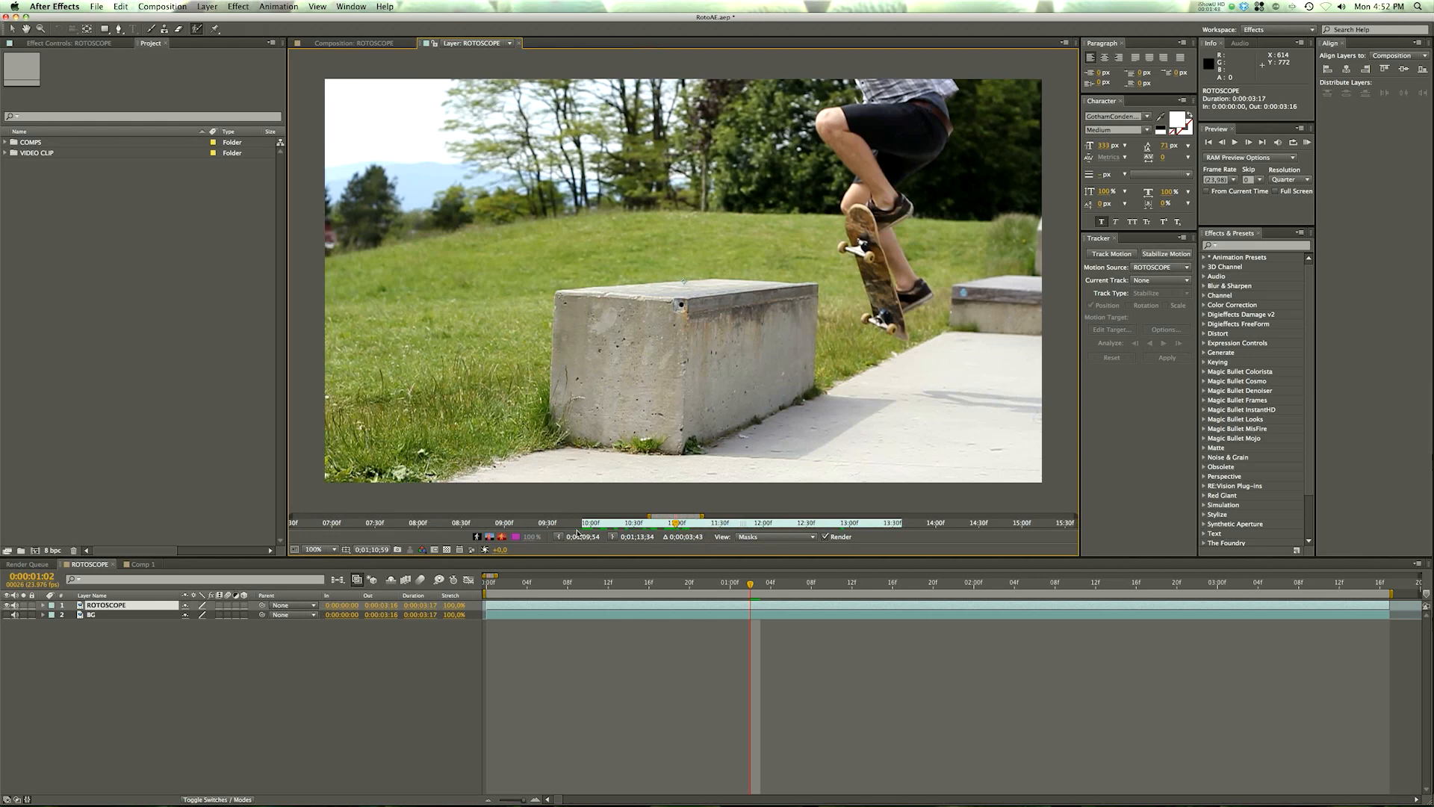
mouse_move(995, 517)
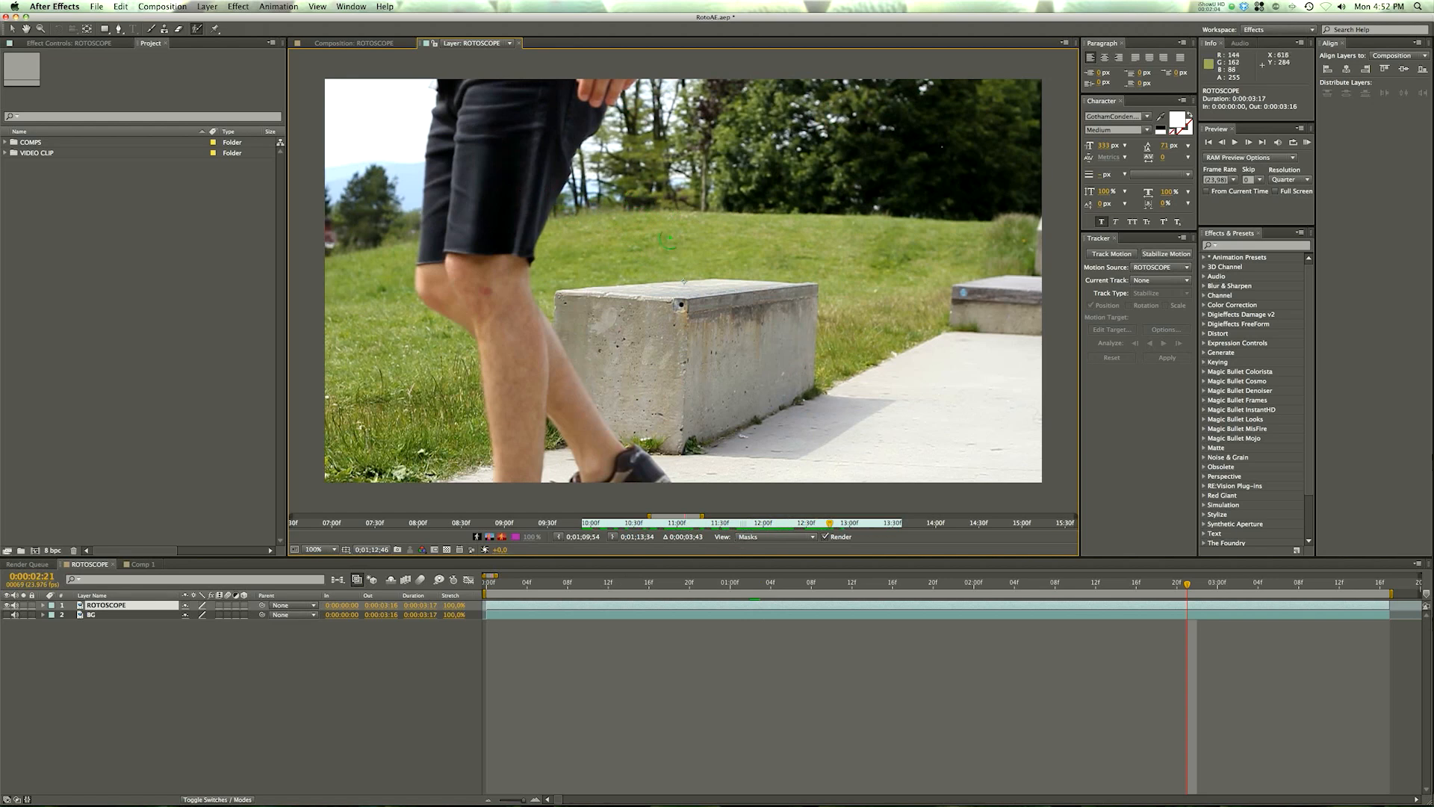
mouse_move(549, 168)
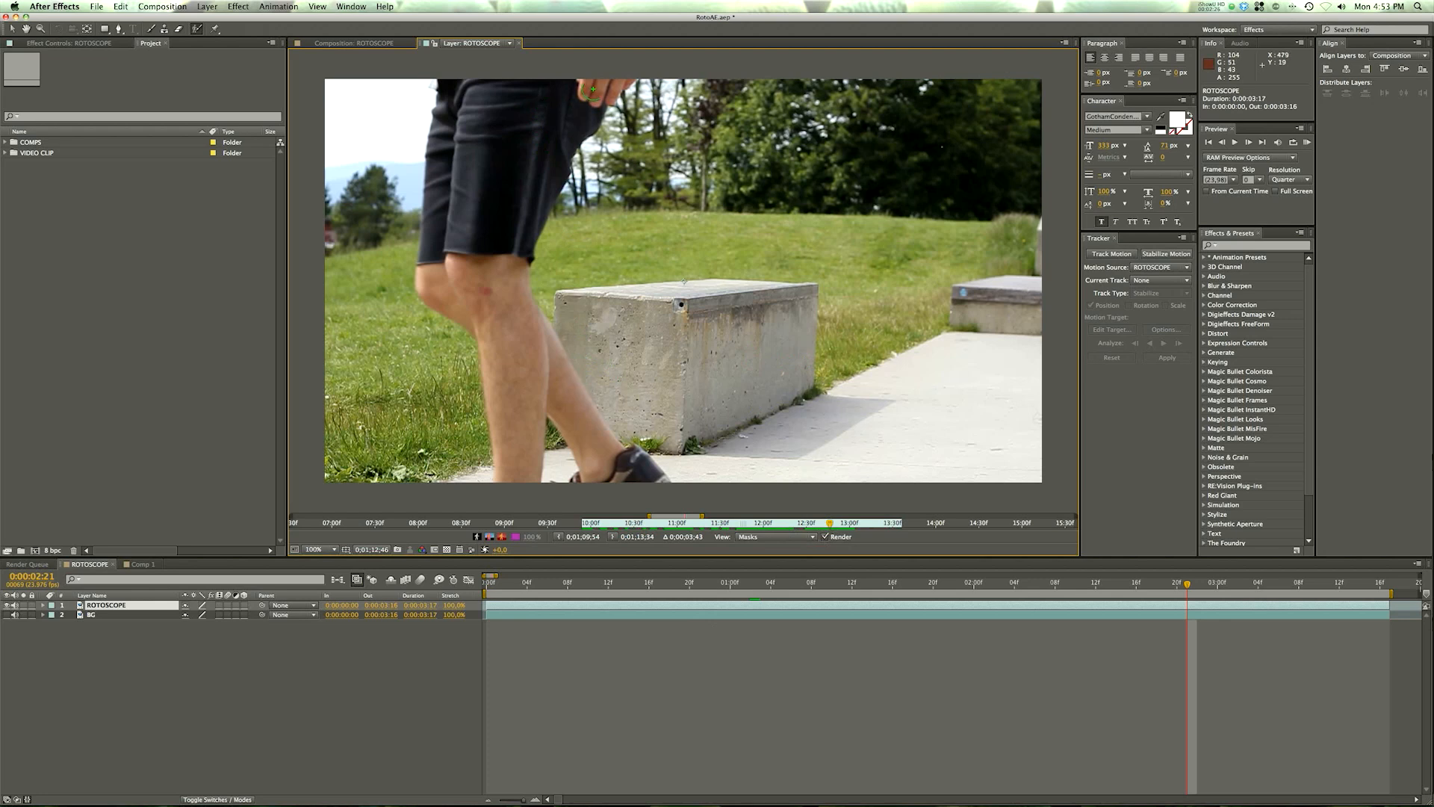
Step: Paint two green Roto Brush foreground strokes down the skateboarder's legs
left_click_drag(590, 87, 512, 485)
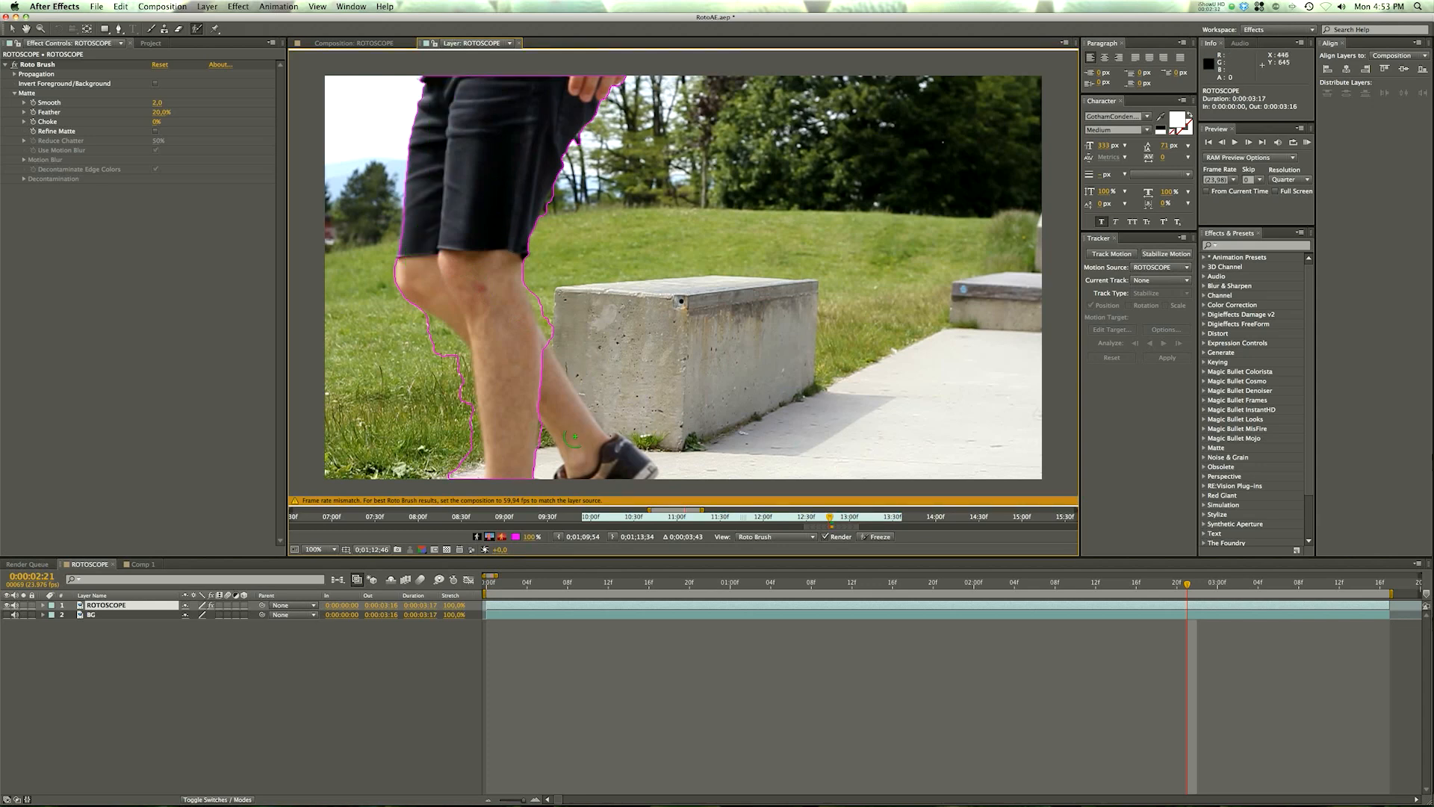
left_click_drag(526, 352, 627, 472)
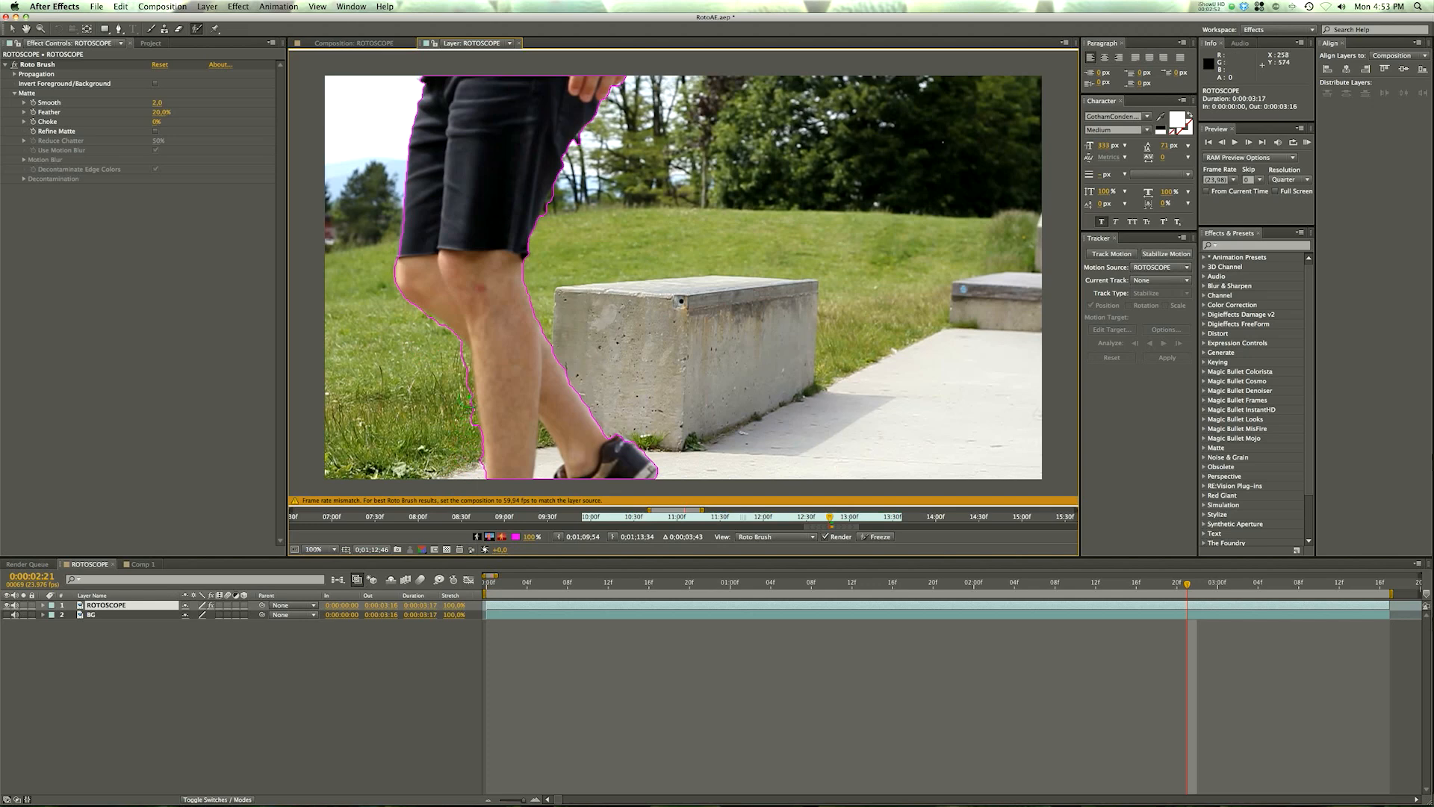
mouse_move(587, 278)
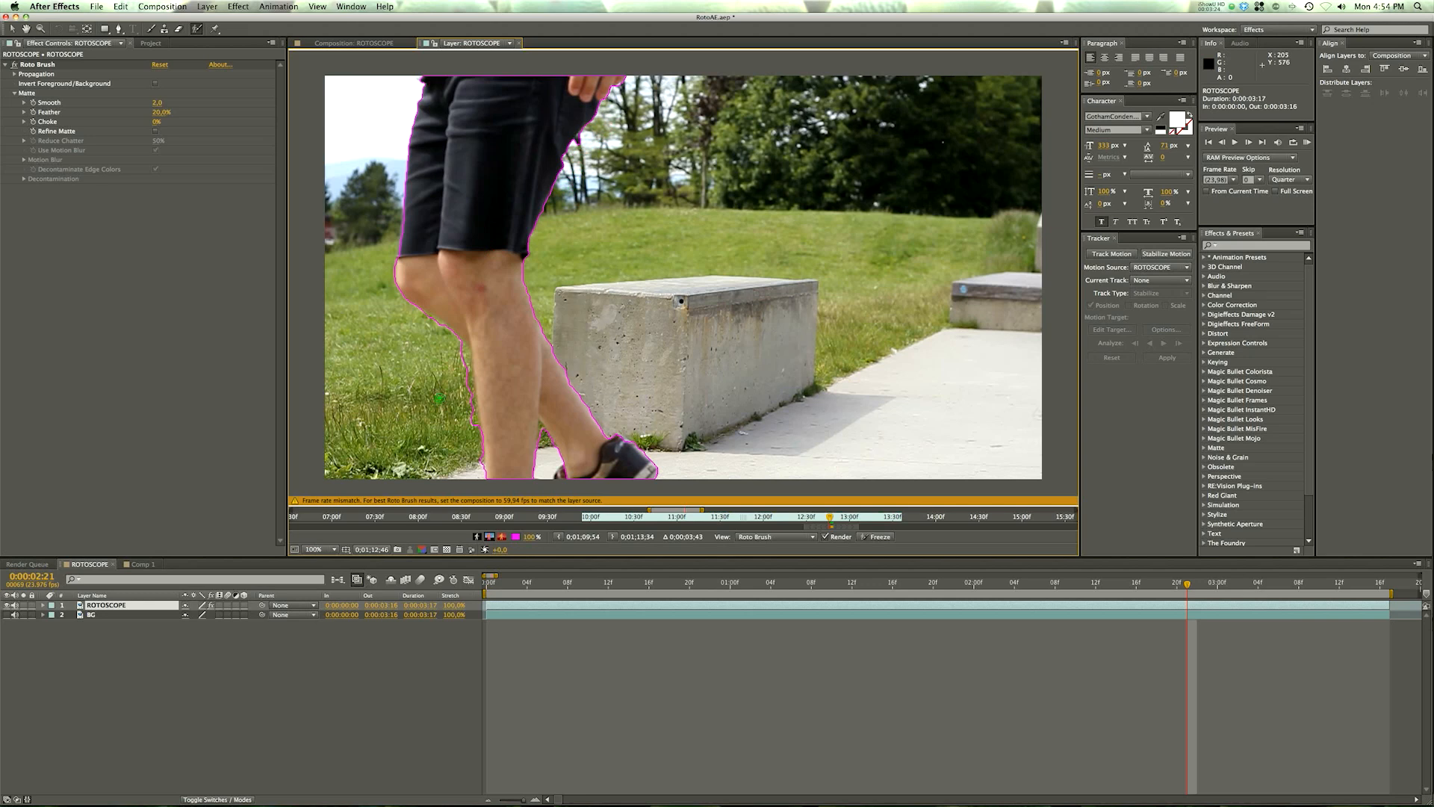
Step: Subtract the grass beside the calf from the Roto Brush cut-out
left_click(457, 343)
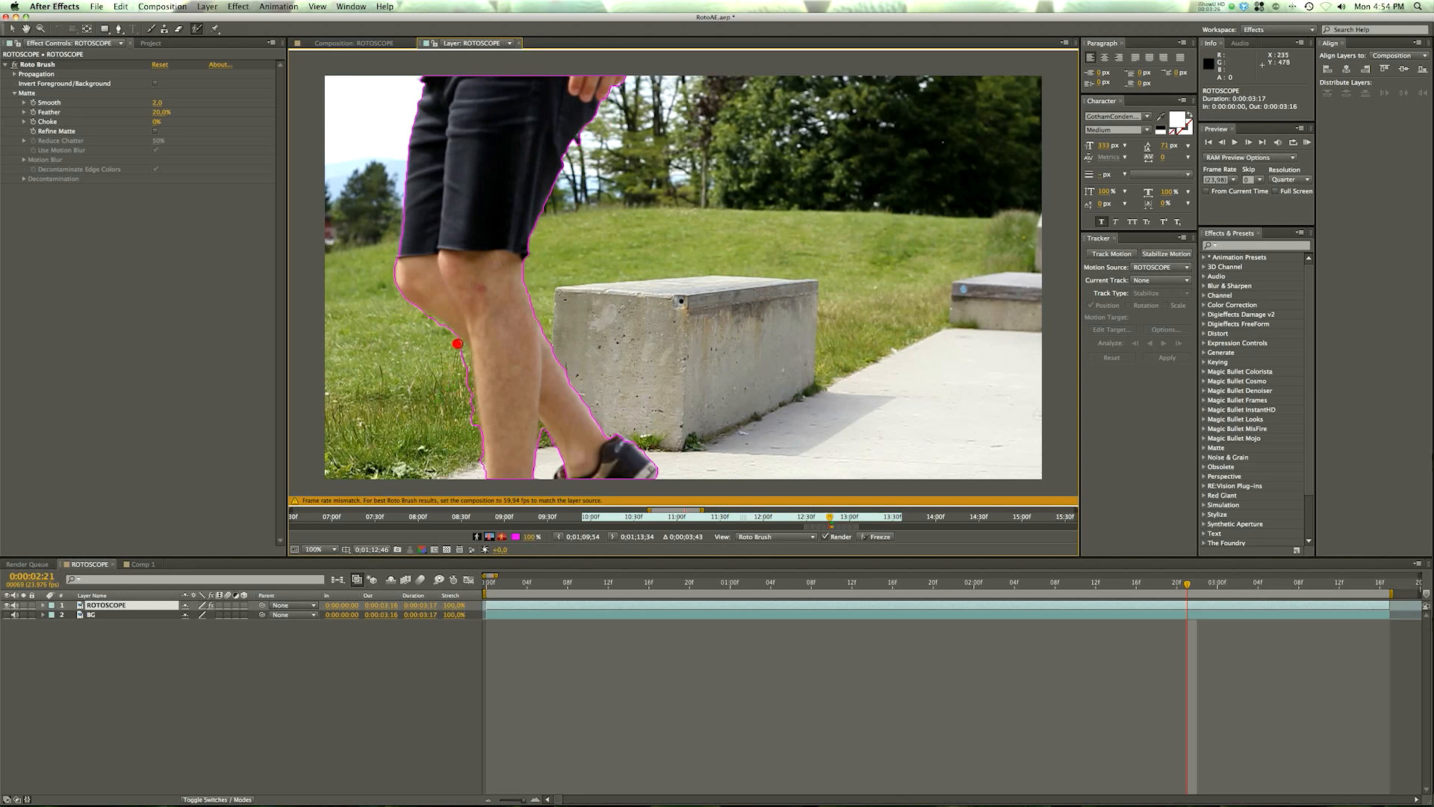
left_click_drag(464, 341, 469, 448)
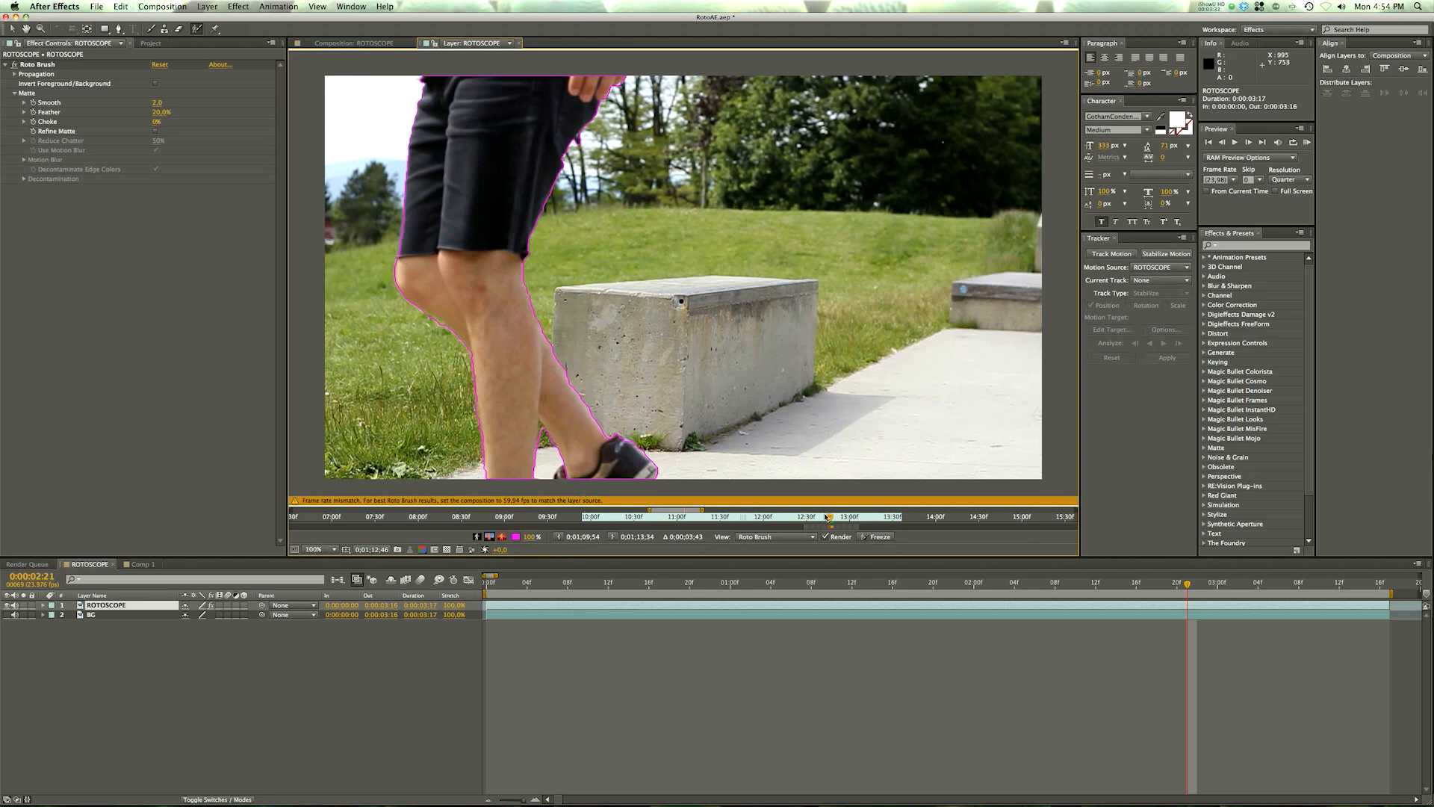
mouse_move(912, 528)
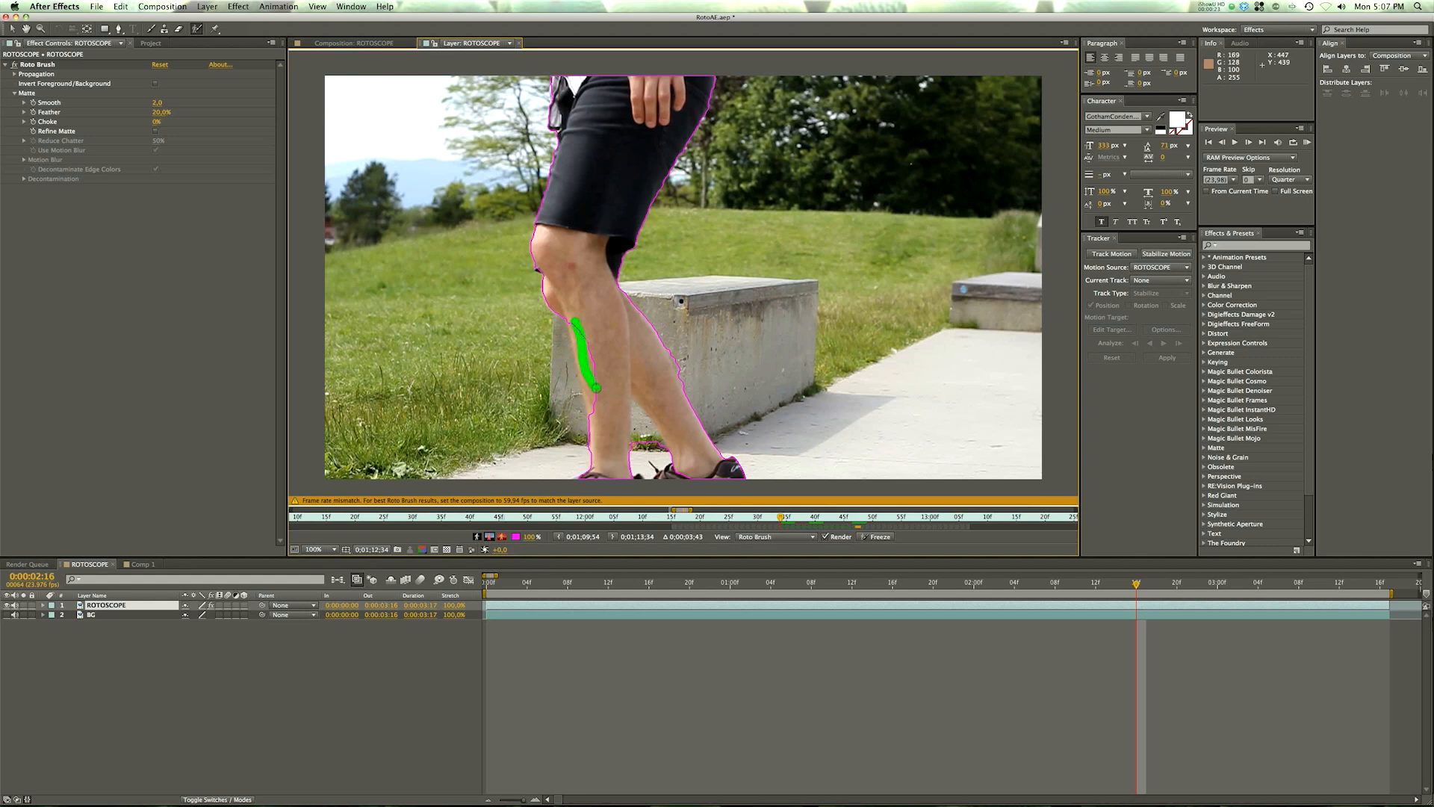
Step: Add the lower leg, trim background near the calf, and refine strokes around the body
left_click_drag(578, 320, 595, 393)
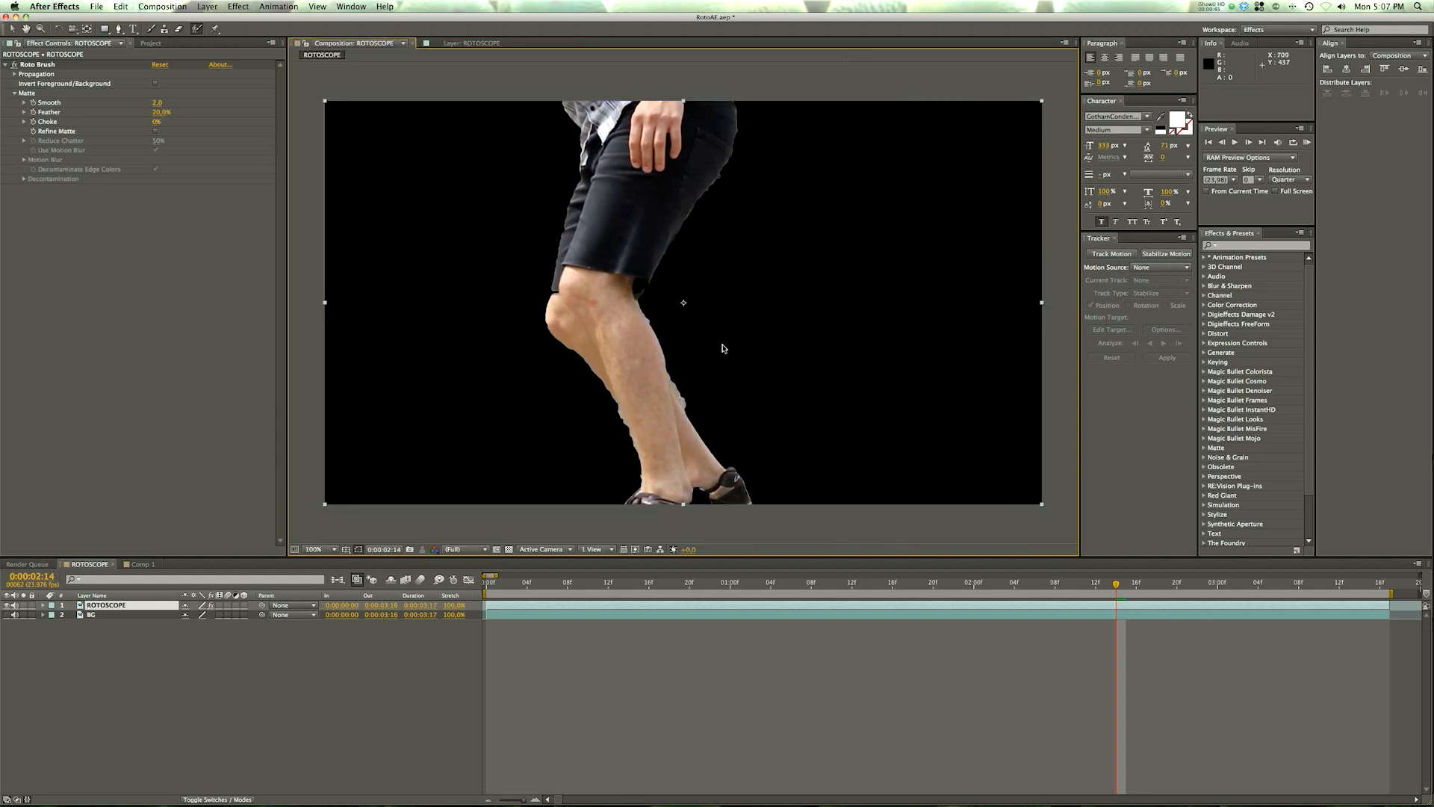
mouse_move(430, 28)
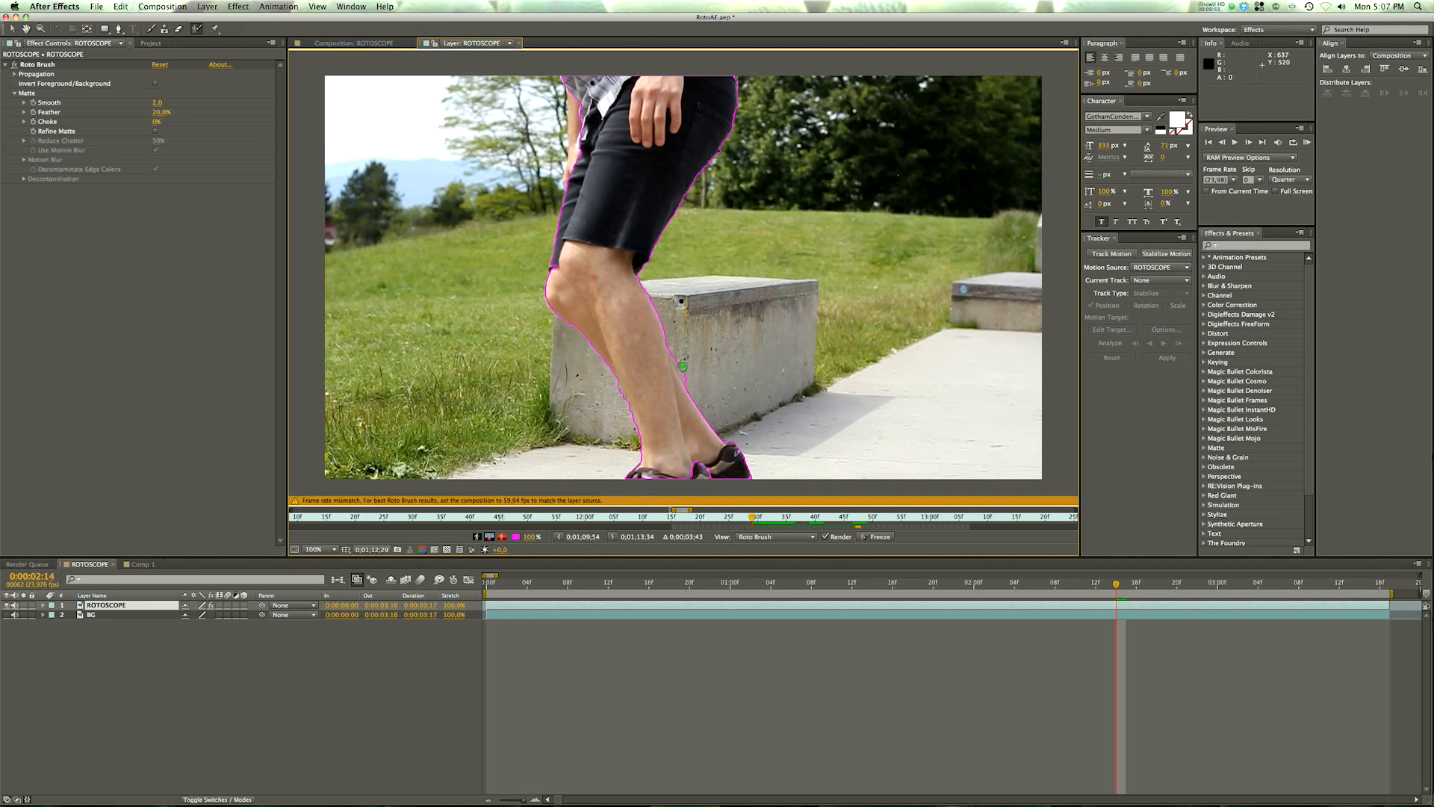
left_click_drag(676, 368, 684, 379)
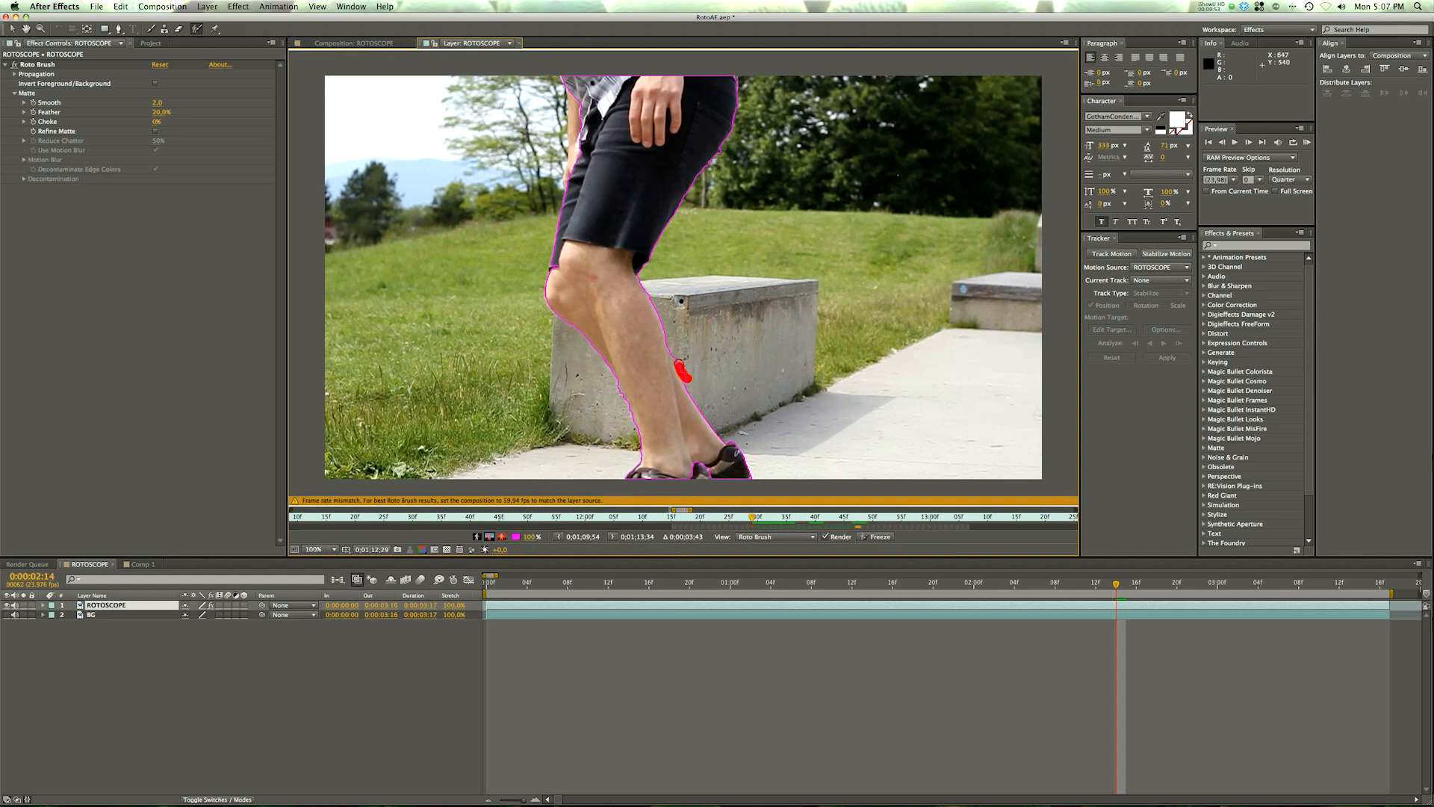
left_click_drag(681, 375, 672, 361)
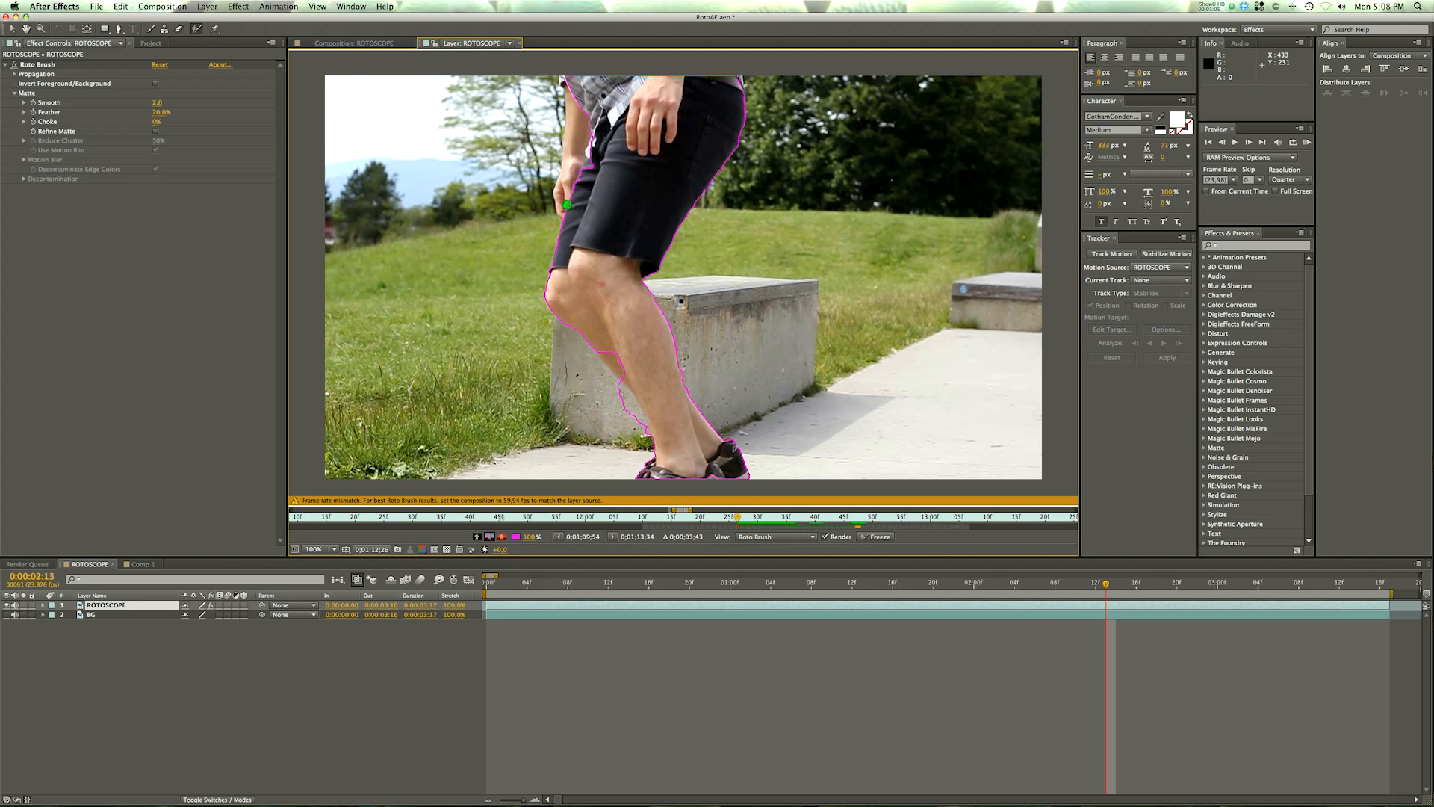
left_click_drag(598, 82, 565, 201)
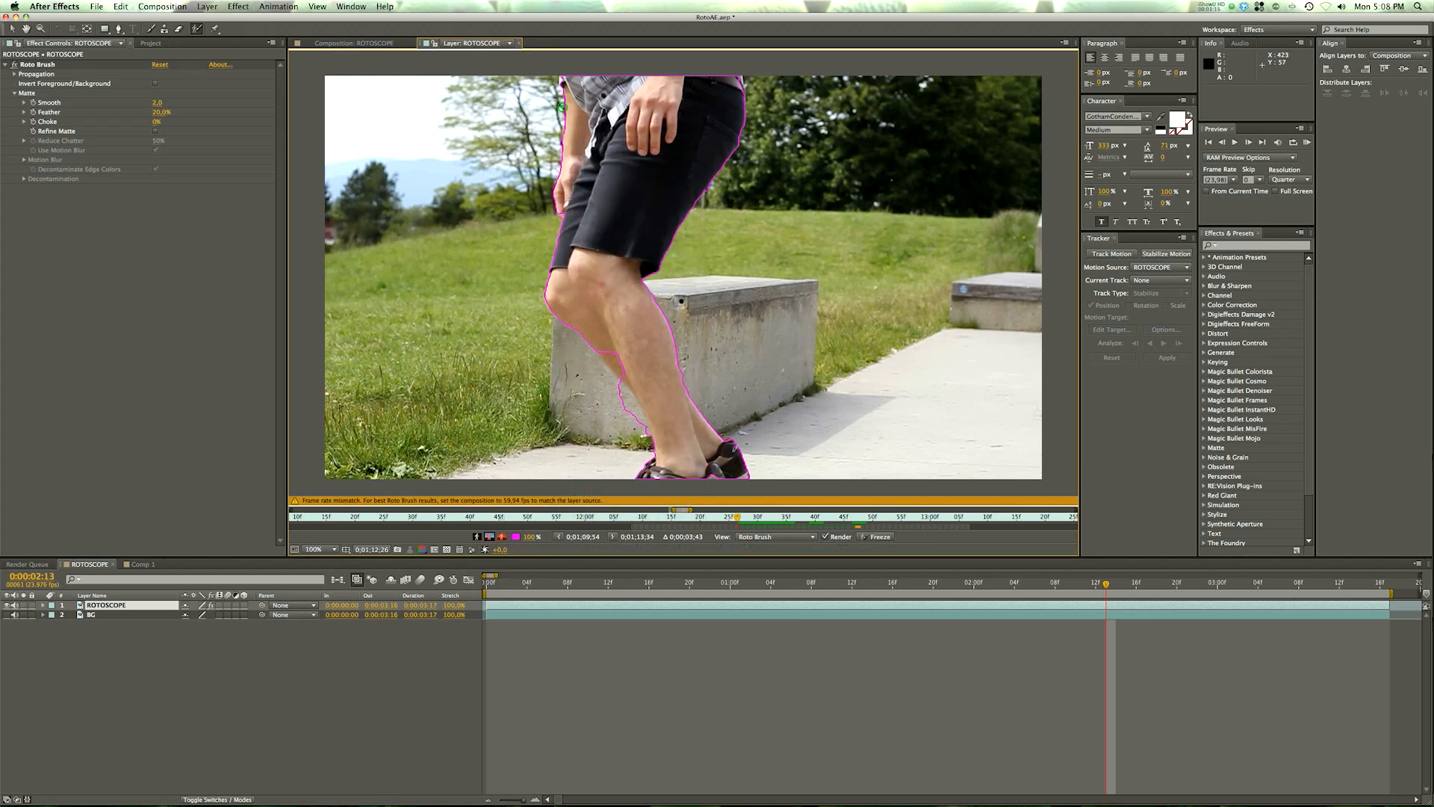
left_click_drag(602, 340, 620, 375)
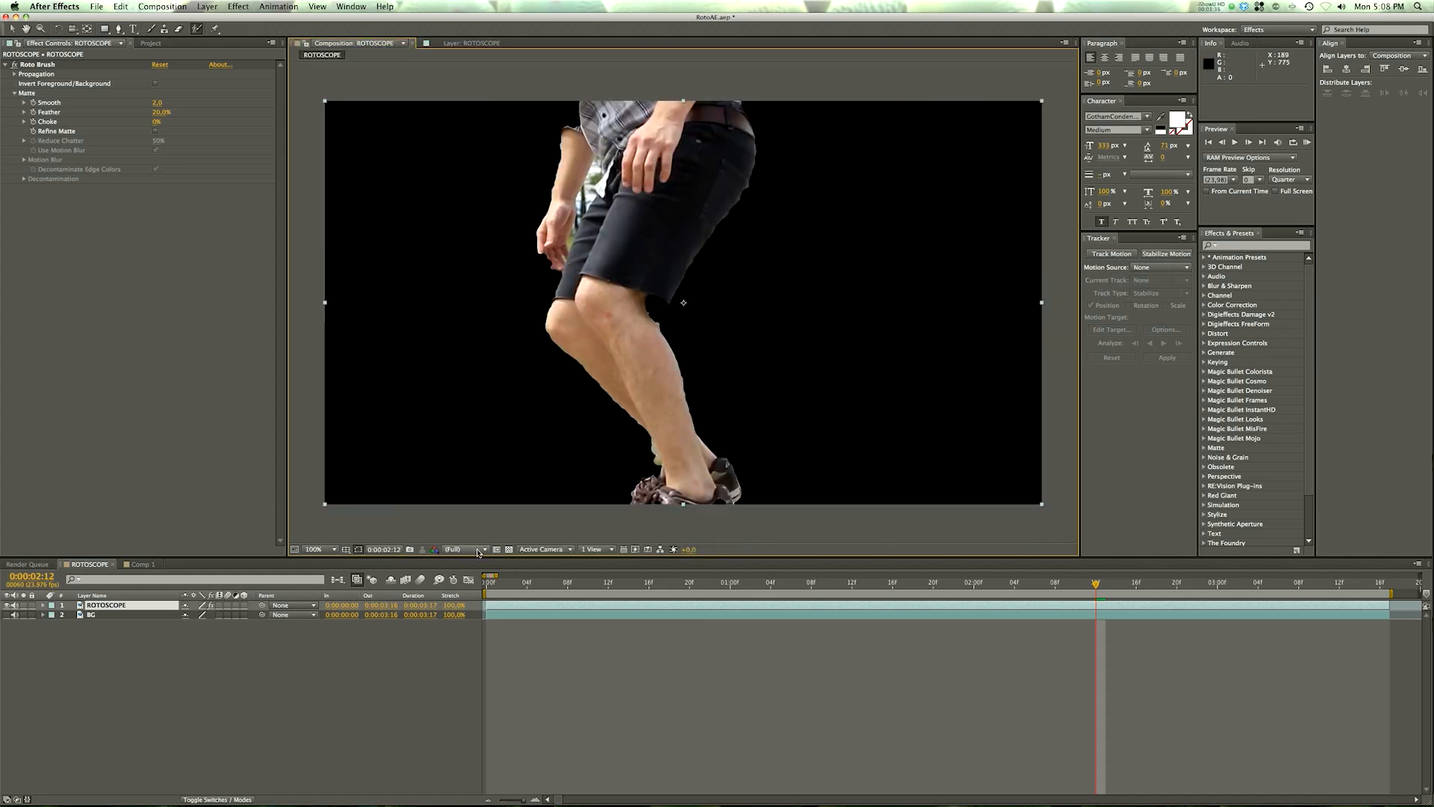
Step: Set the composition preview resolution to Full
left_click(455, 550)
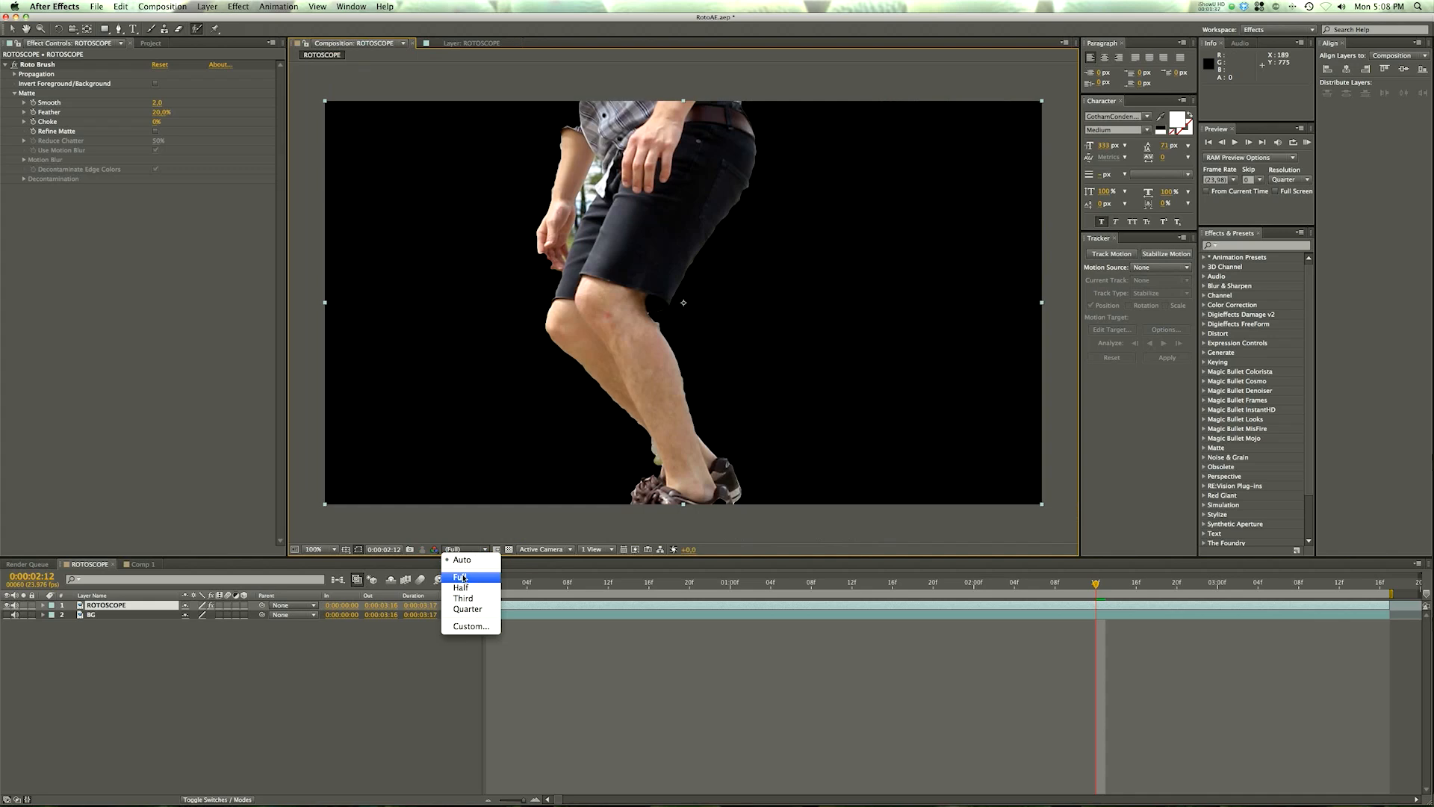
left_click(460, 575)
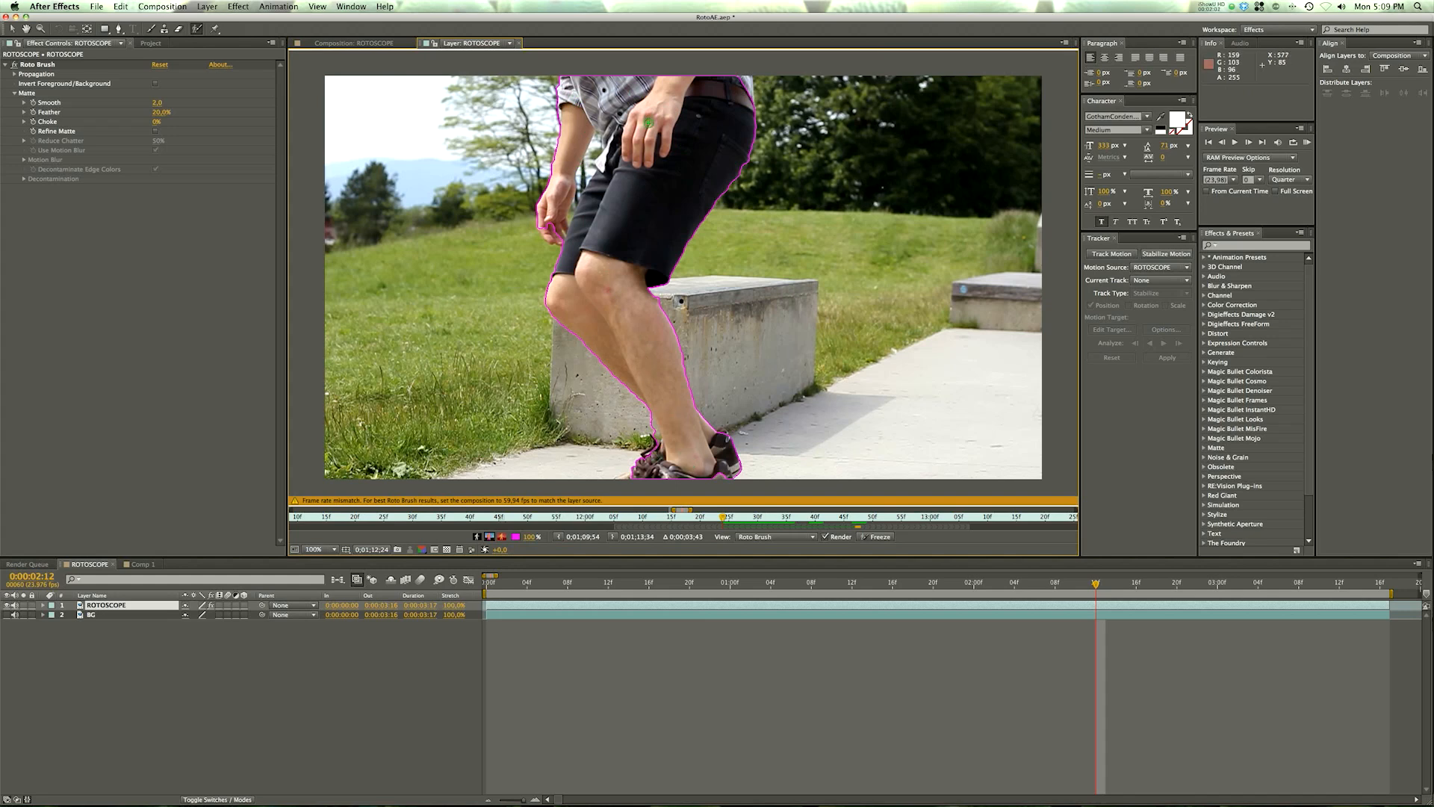
mouse_move(733, 171)
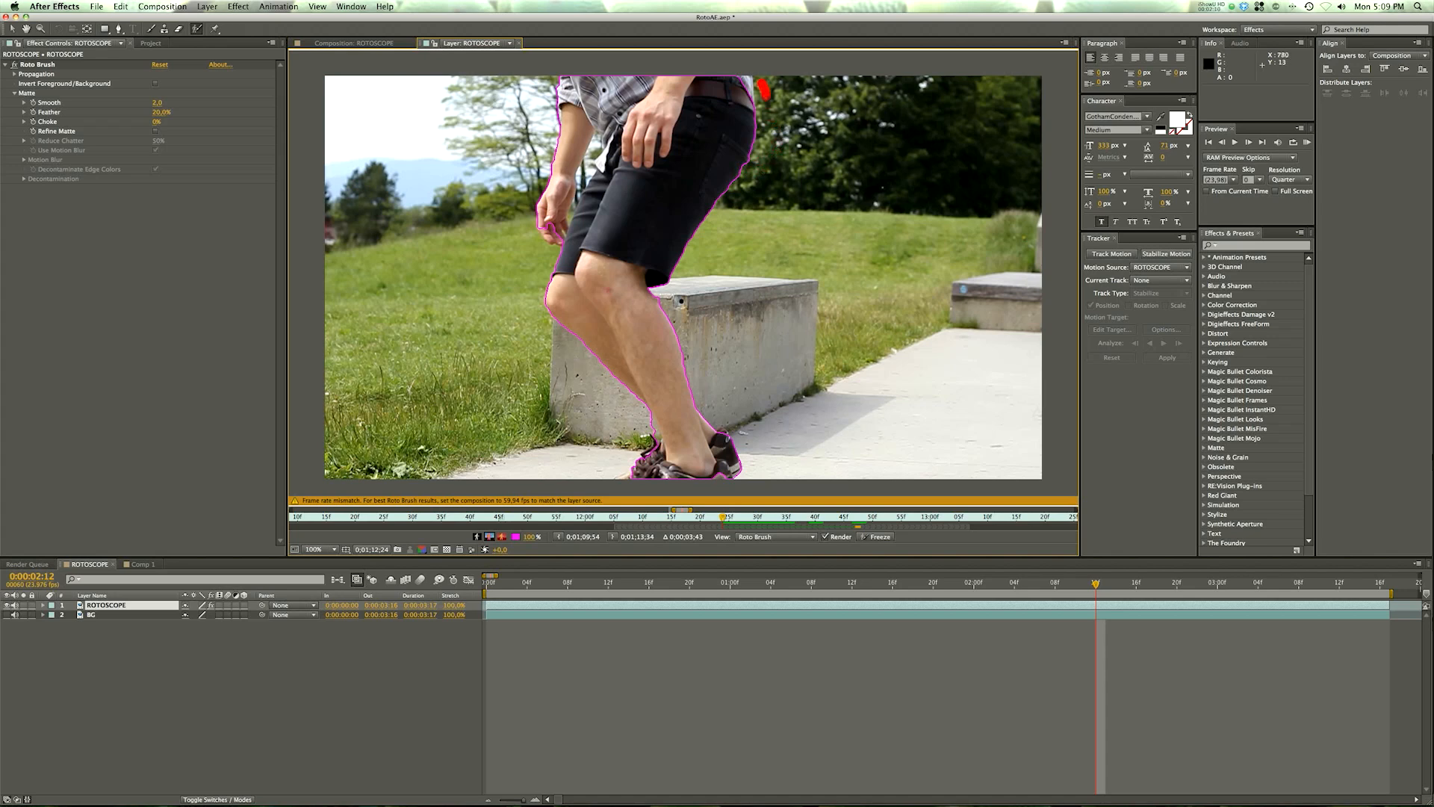
Step: Paint a subtract stroke removing background along the top of the cutout
left_click_drag(763, 87, 740, 402)
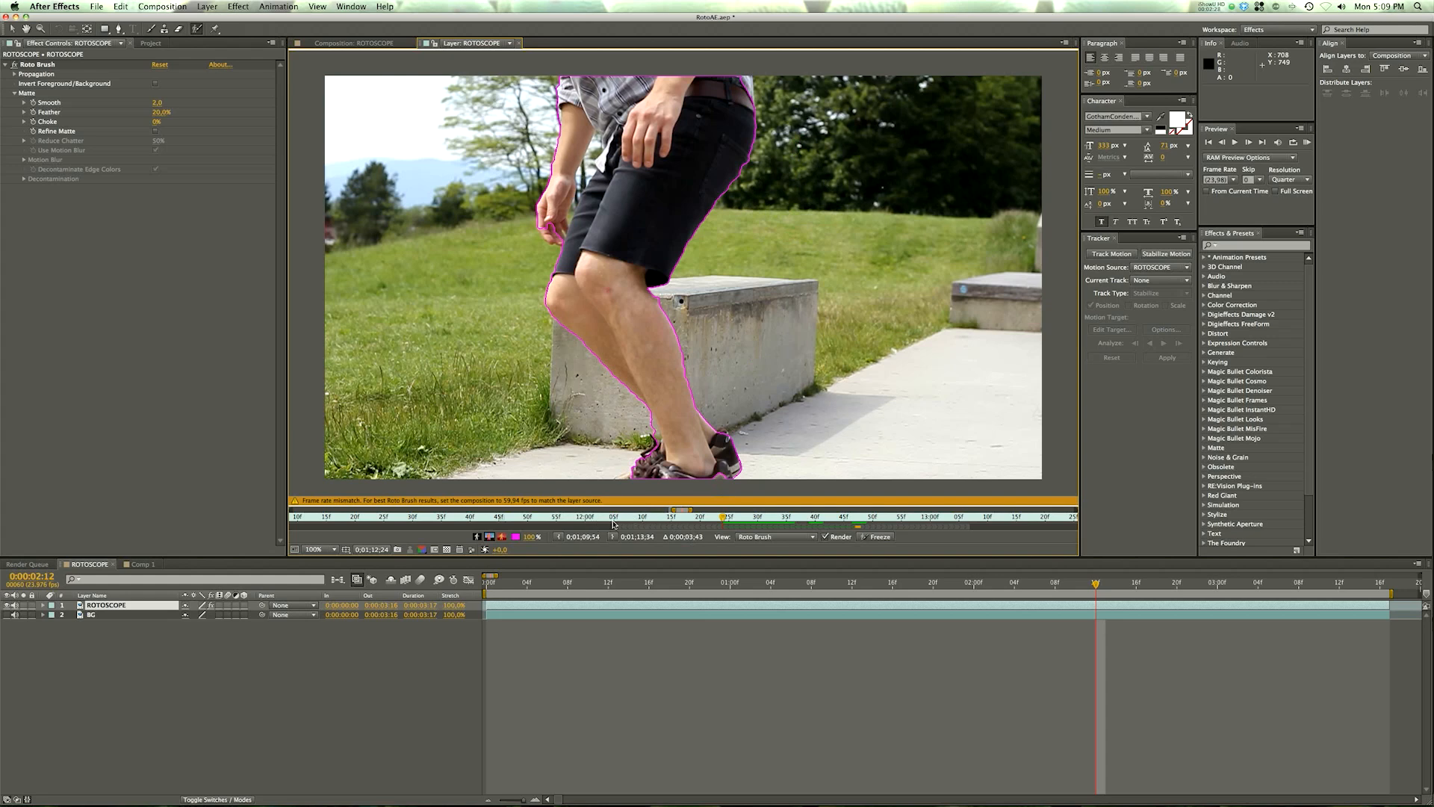
mouse_move(953, 530)
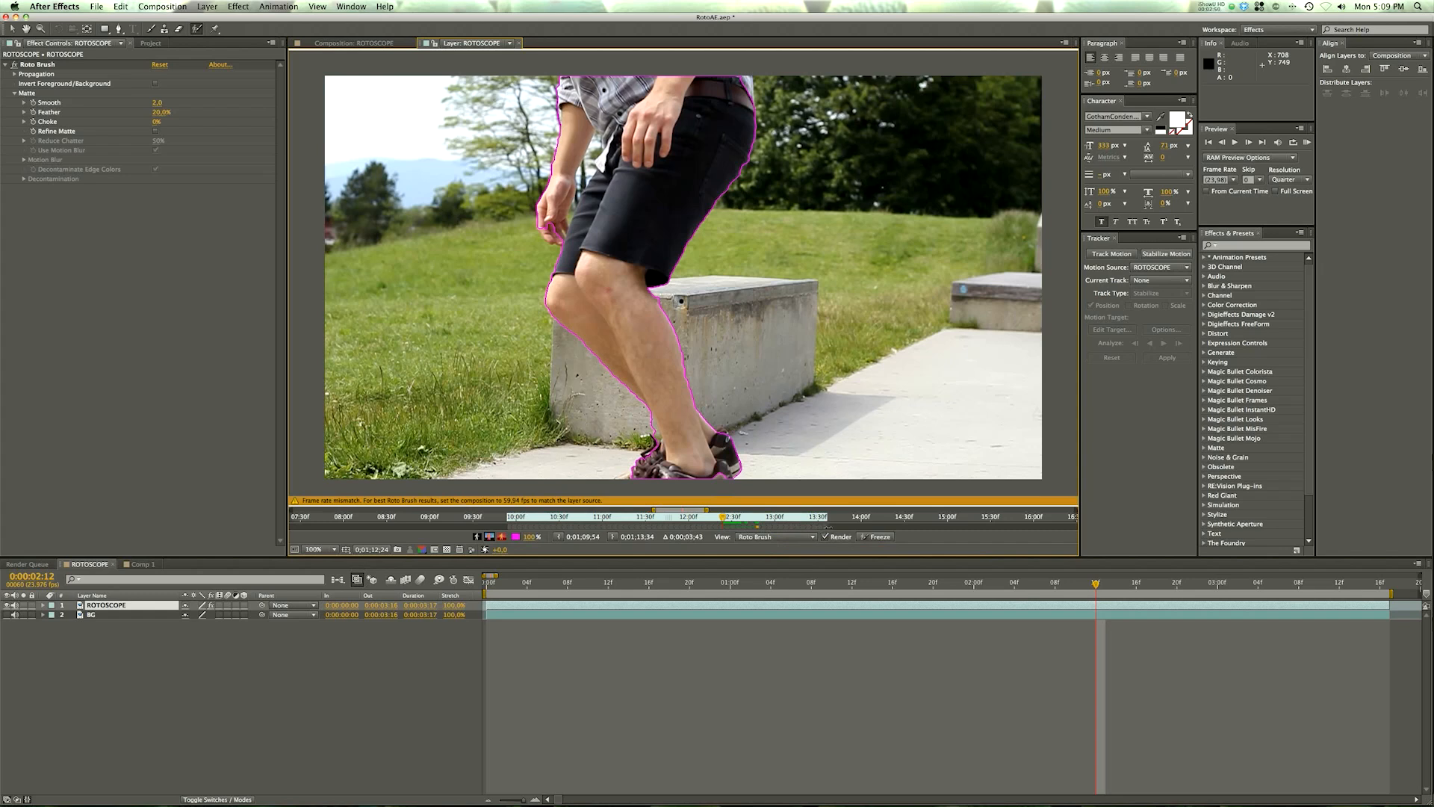
mouse_move(642, 529)
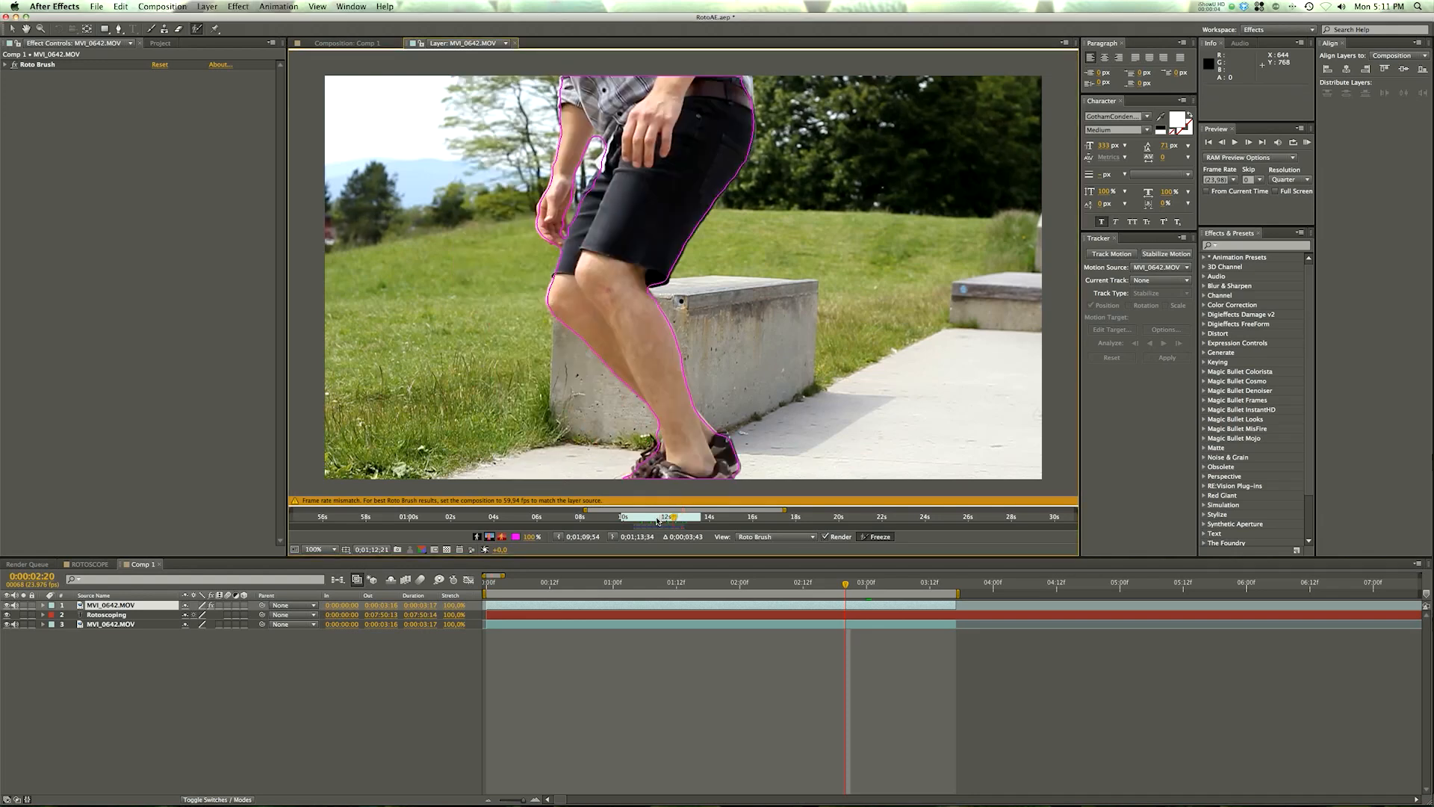
Step: Jump to the ledge-grind frame and toggle the alpha boundary display off and on
left_click(657, 516)
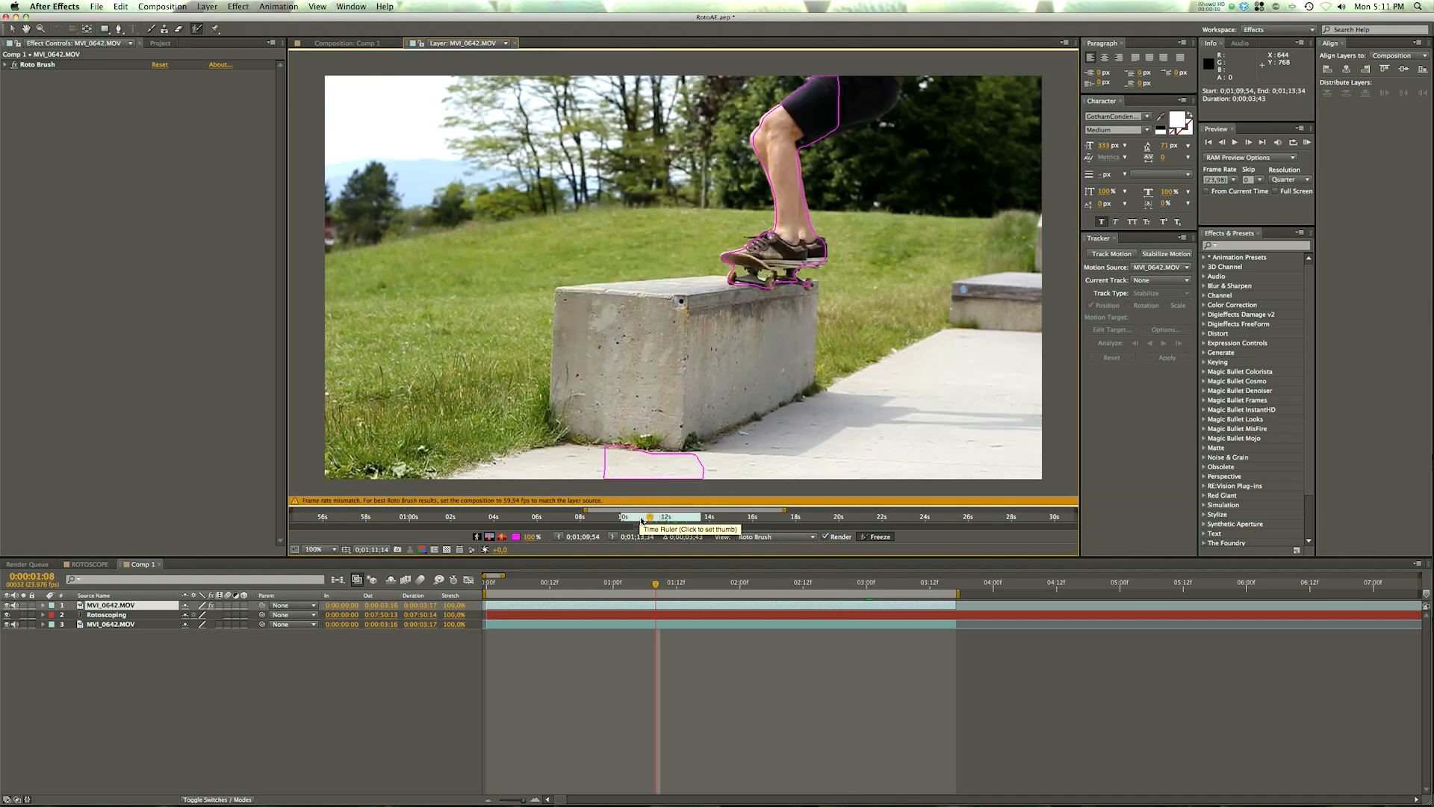
mouse_move(879, 537)
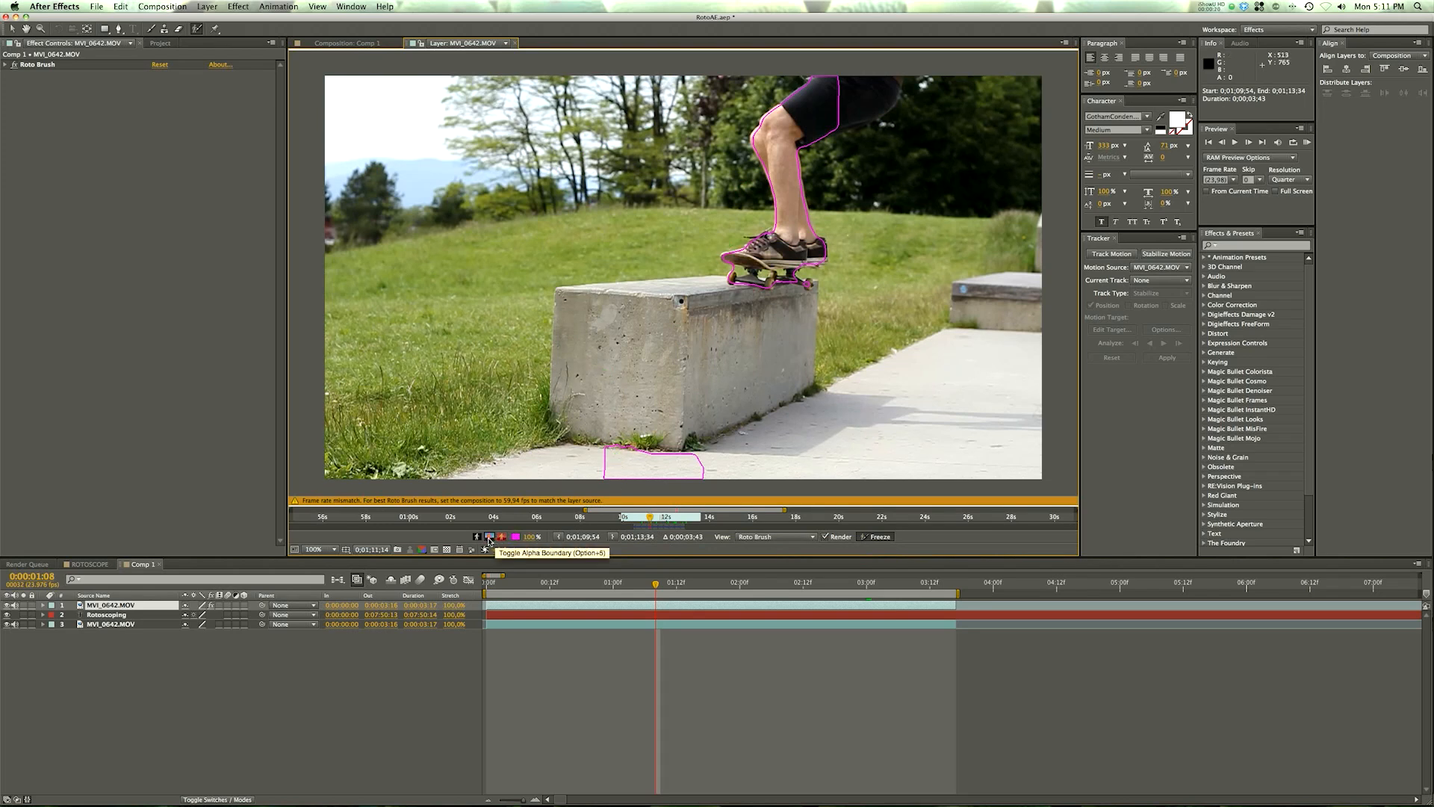
left_click(502, 537)
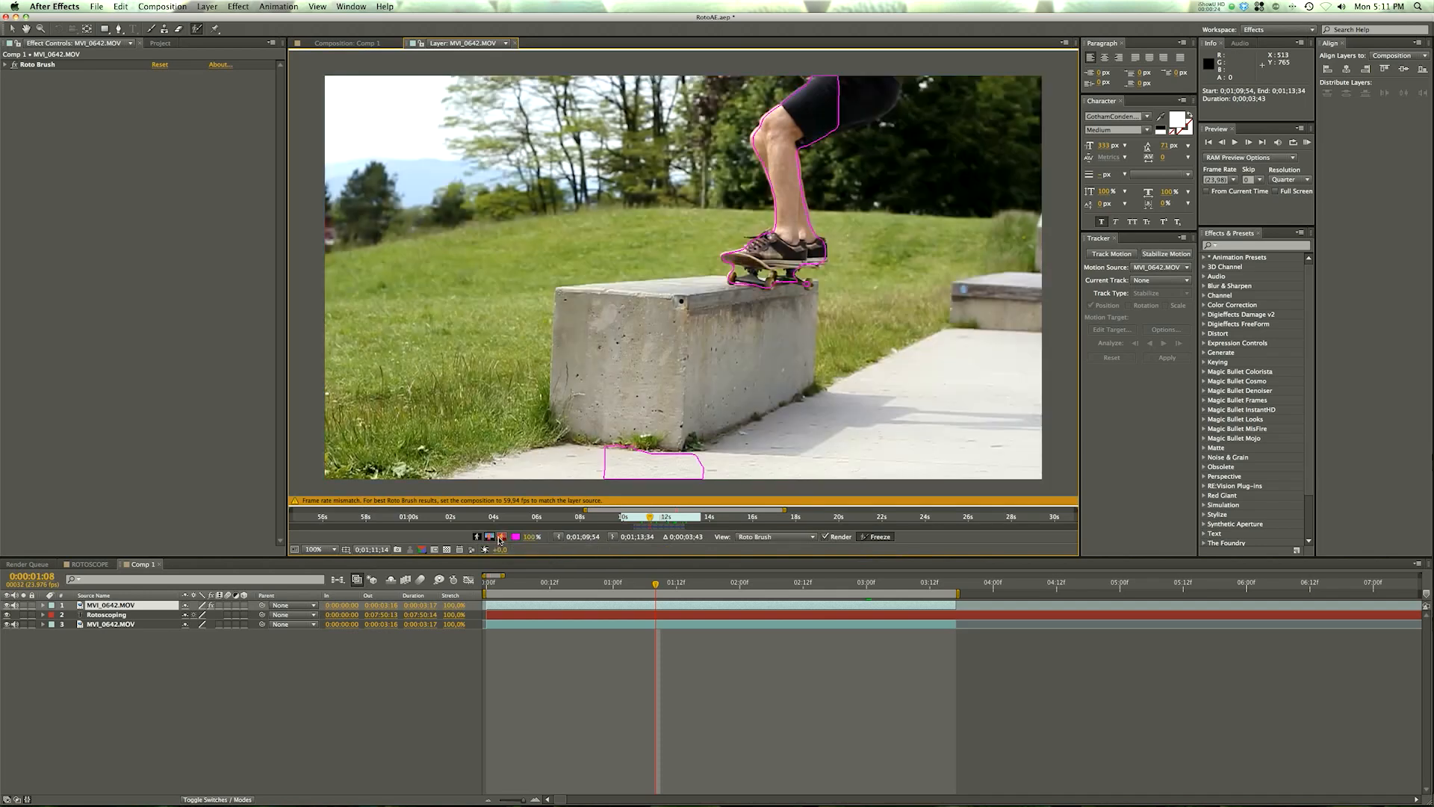
mouse_move(494, 537)
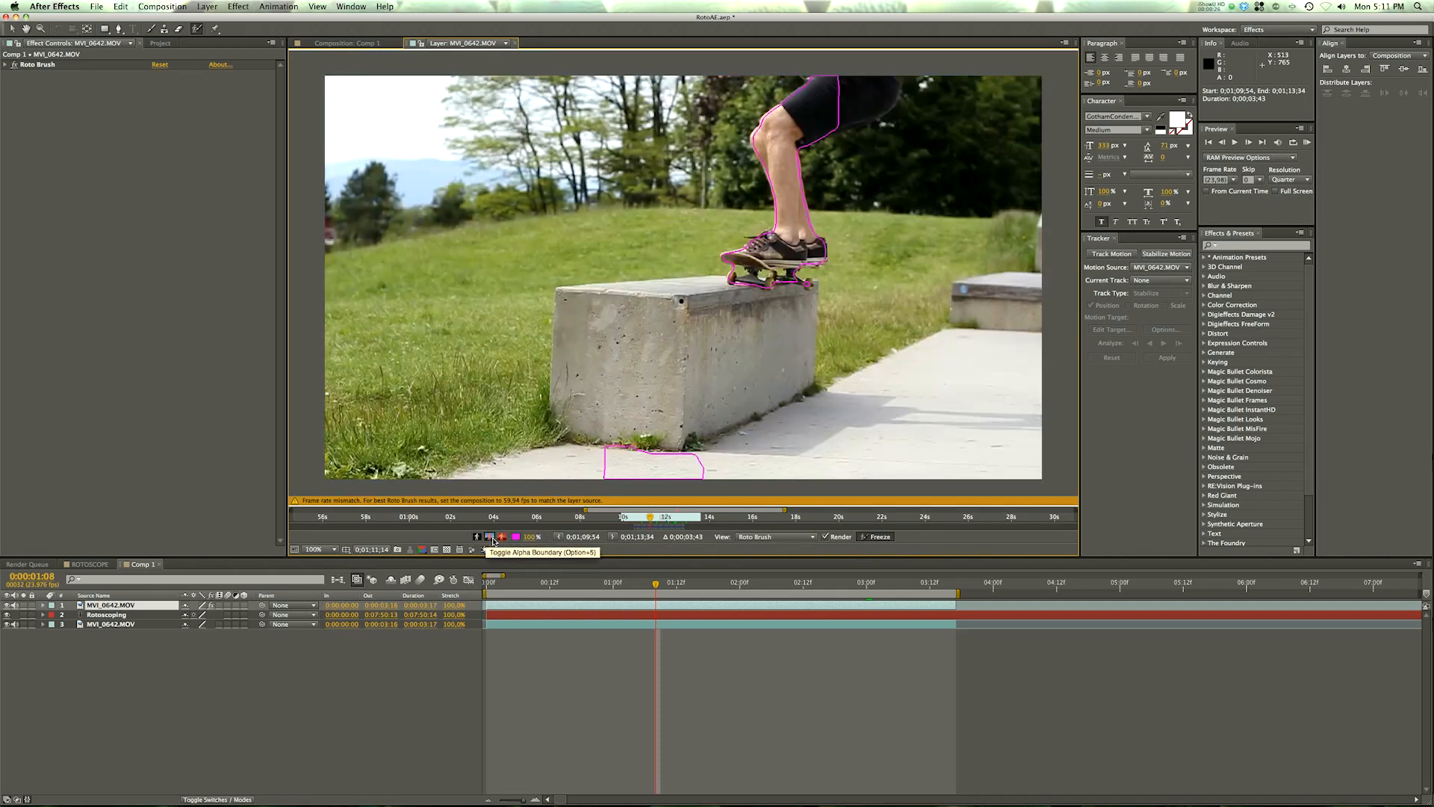
left_click(489, 537)
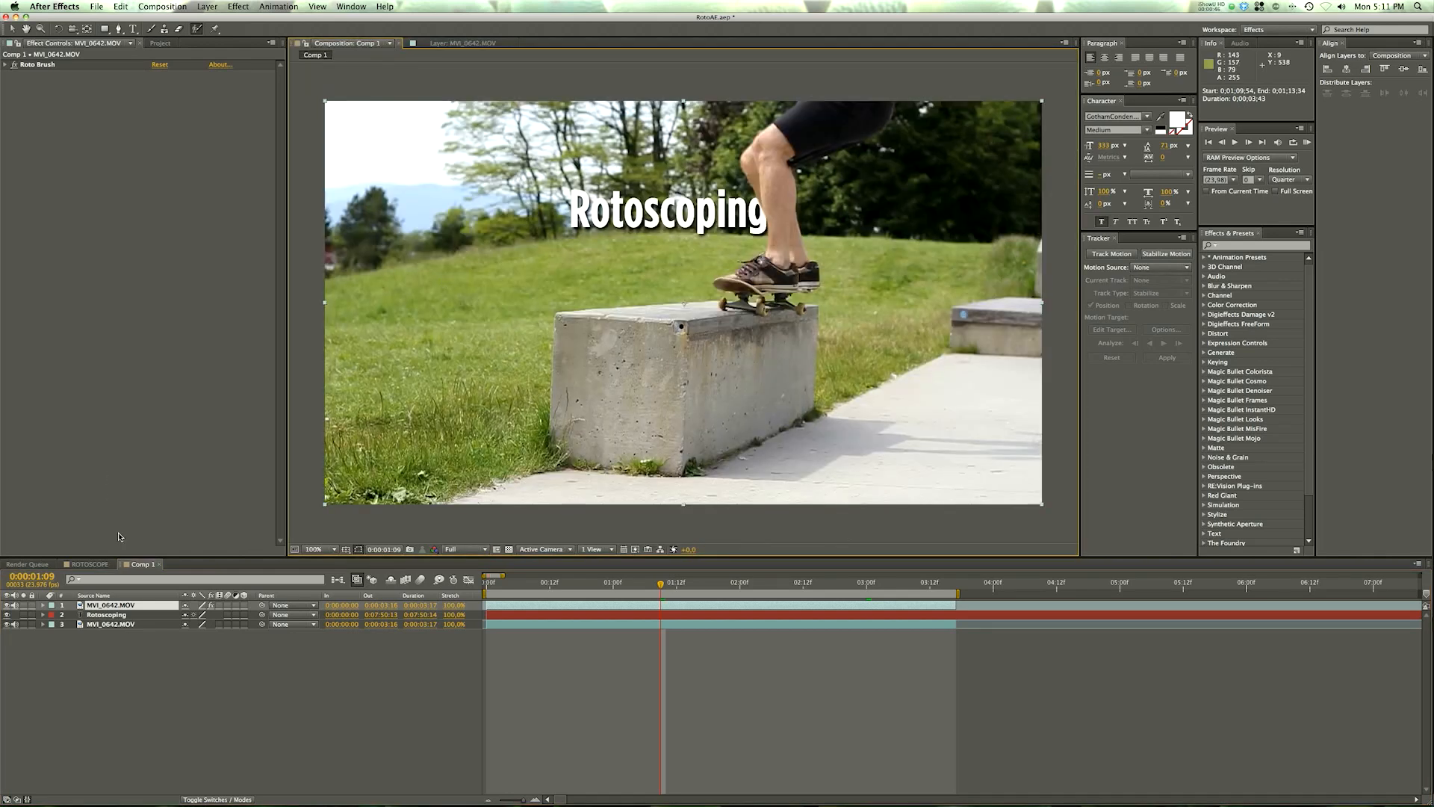
Step: Switch to Comp 1 to see the legs crossing the Rotoscoping title
left_click(105, 614)
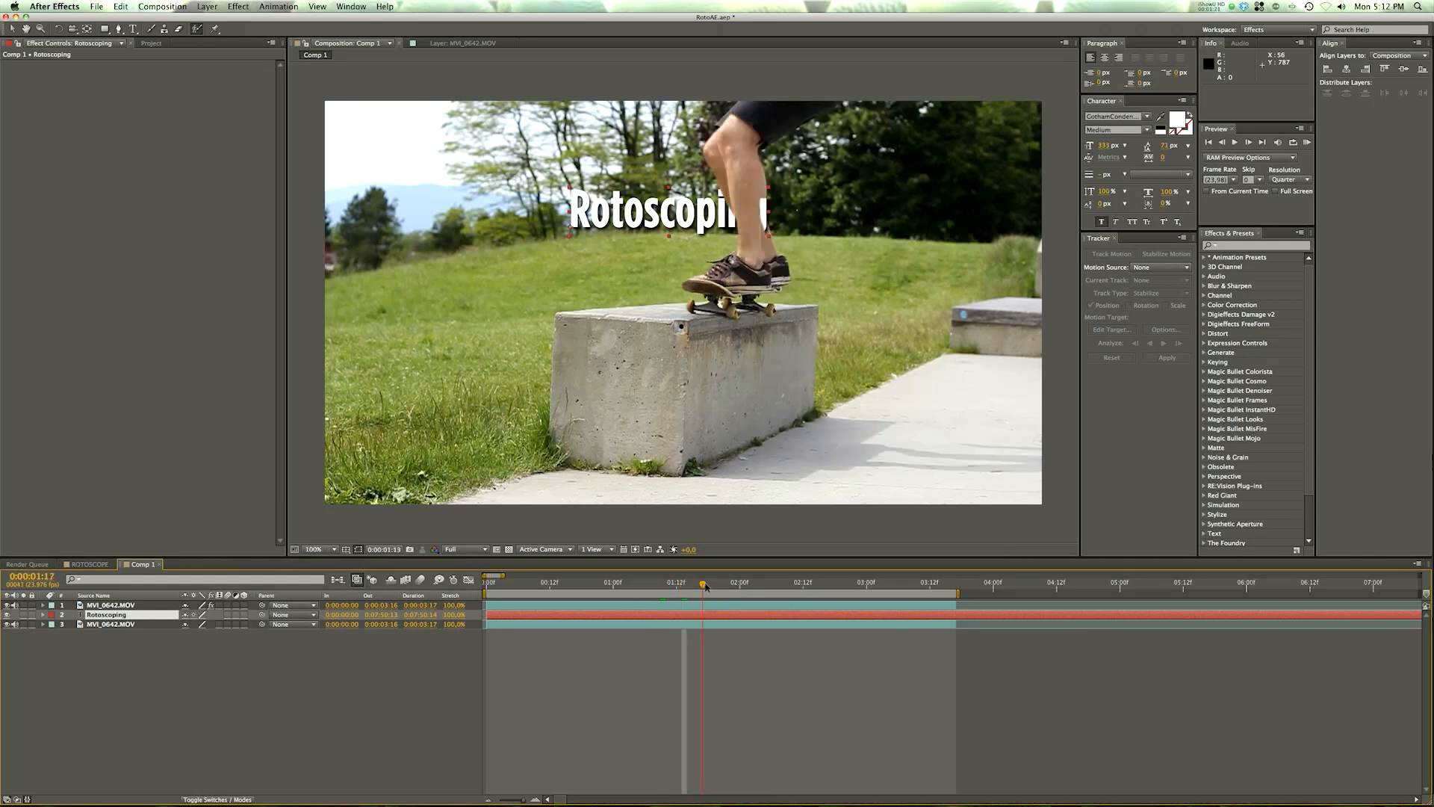
Step: Scrub Comp 1 through the ledge grind, stepping off, and walking past the title
left_click(714, 582)
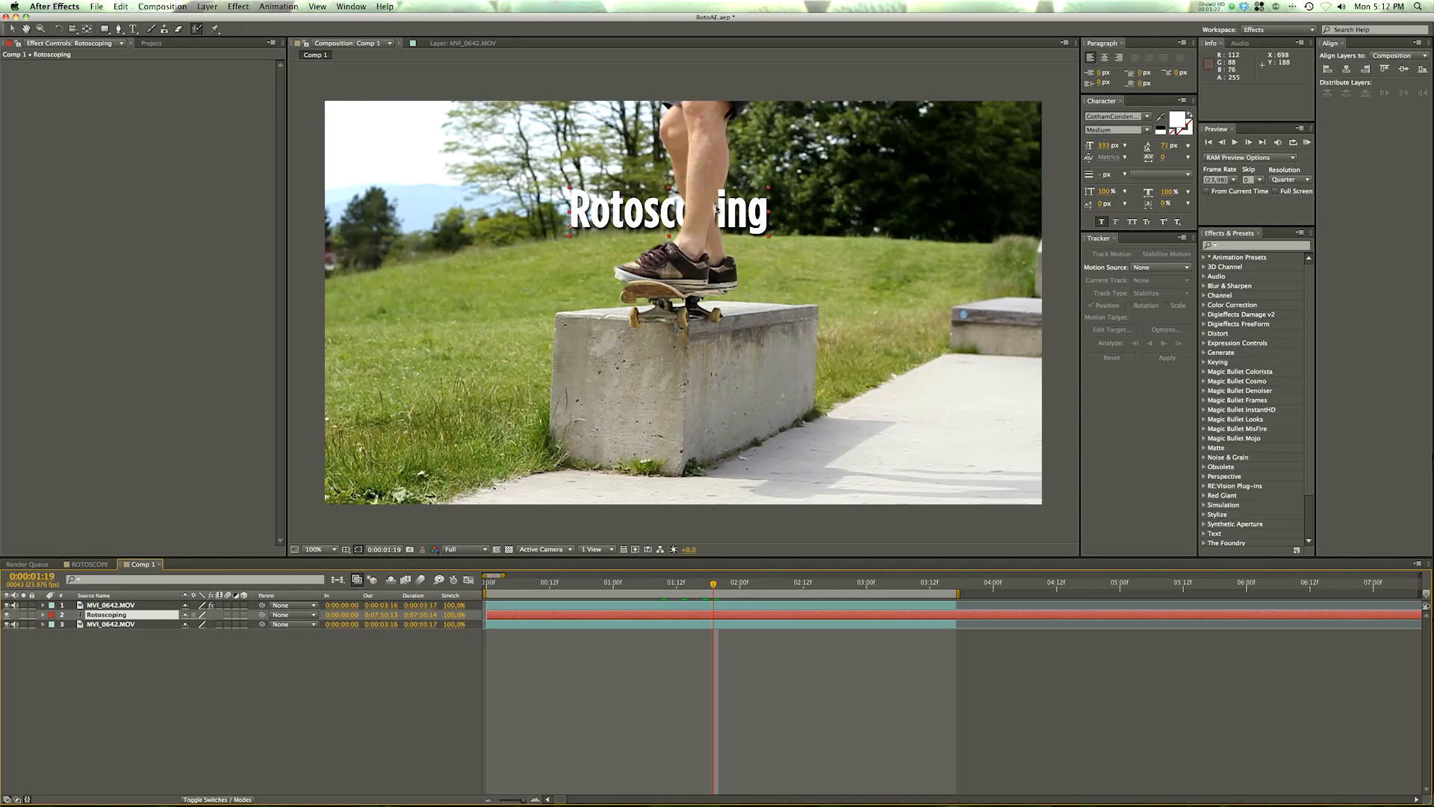
left_click(722, 582)
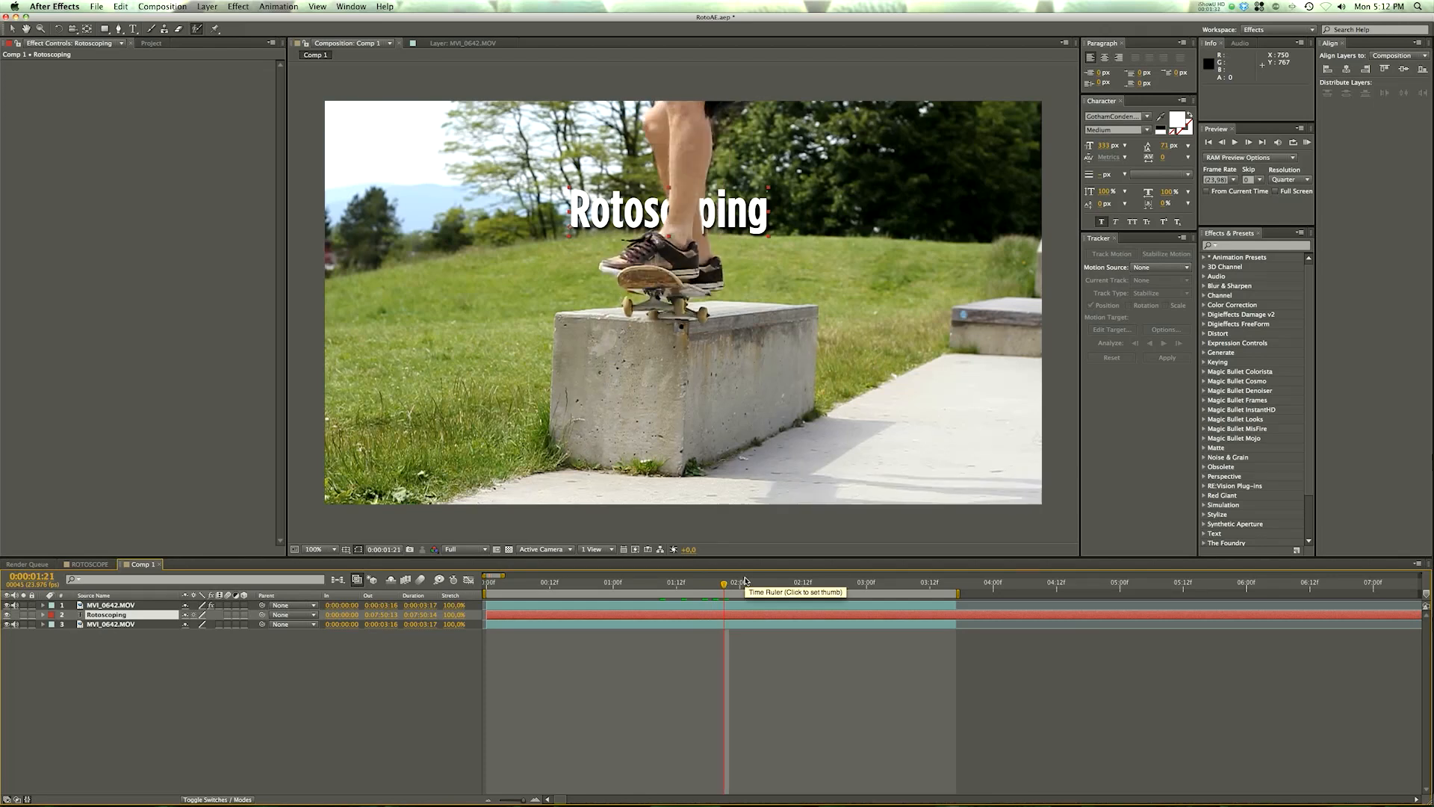
left_click(754, 581)
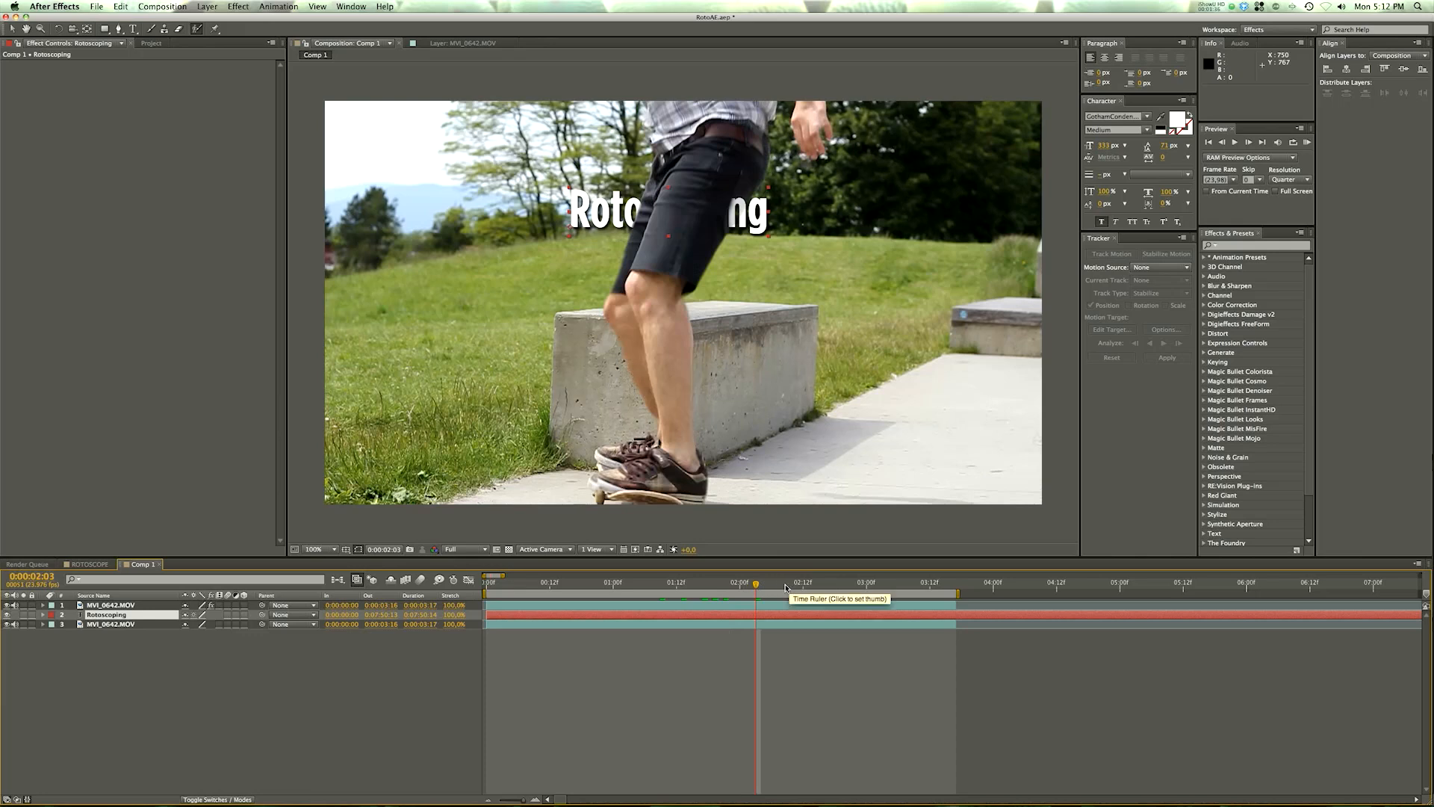
left_click(782, 581)
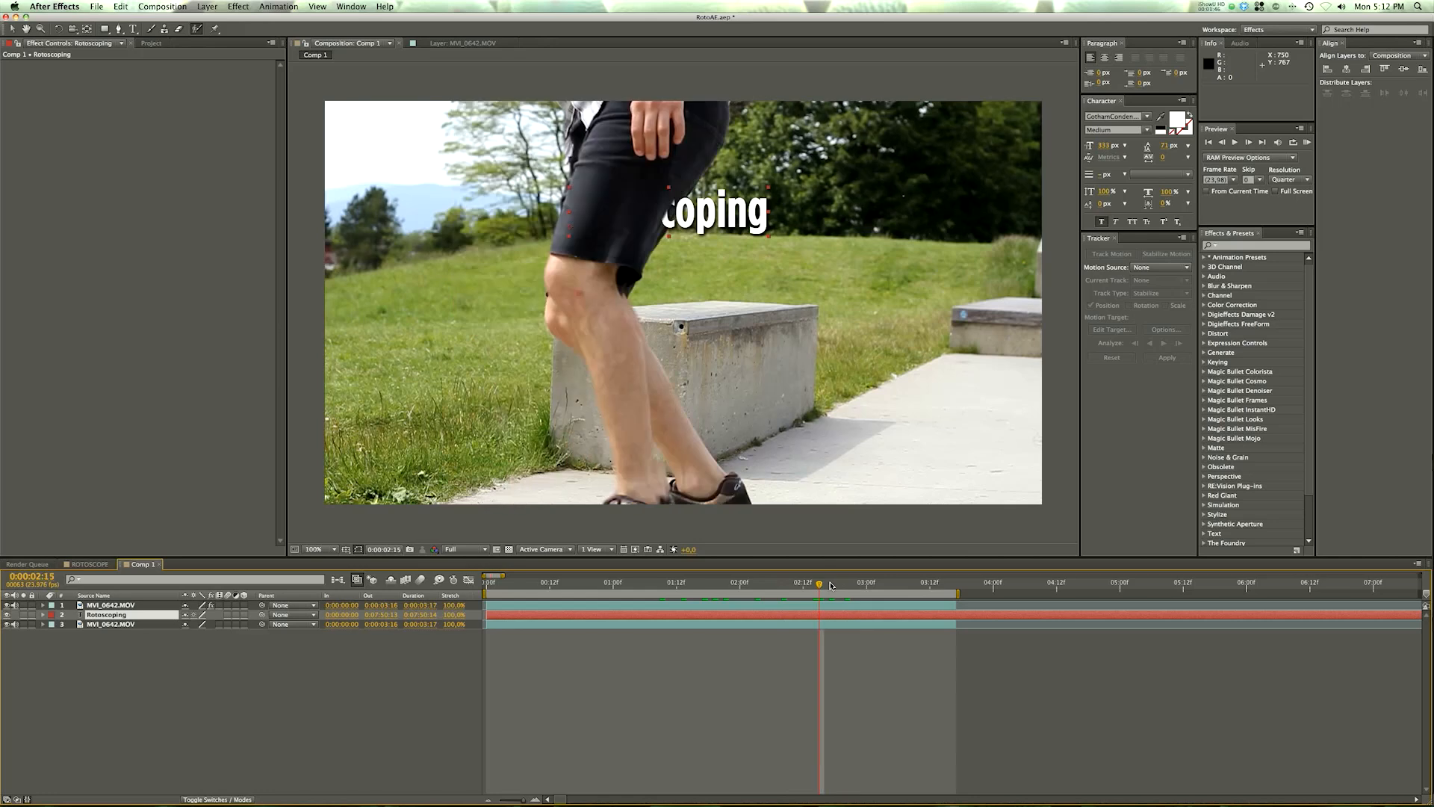
mouse_move(834, 583)
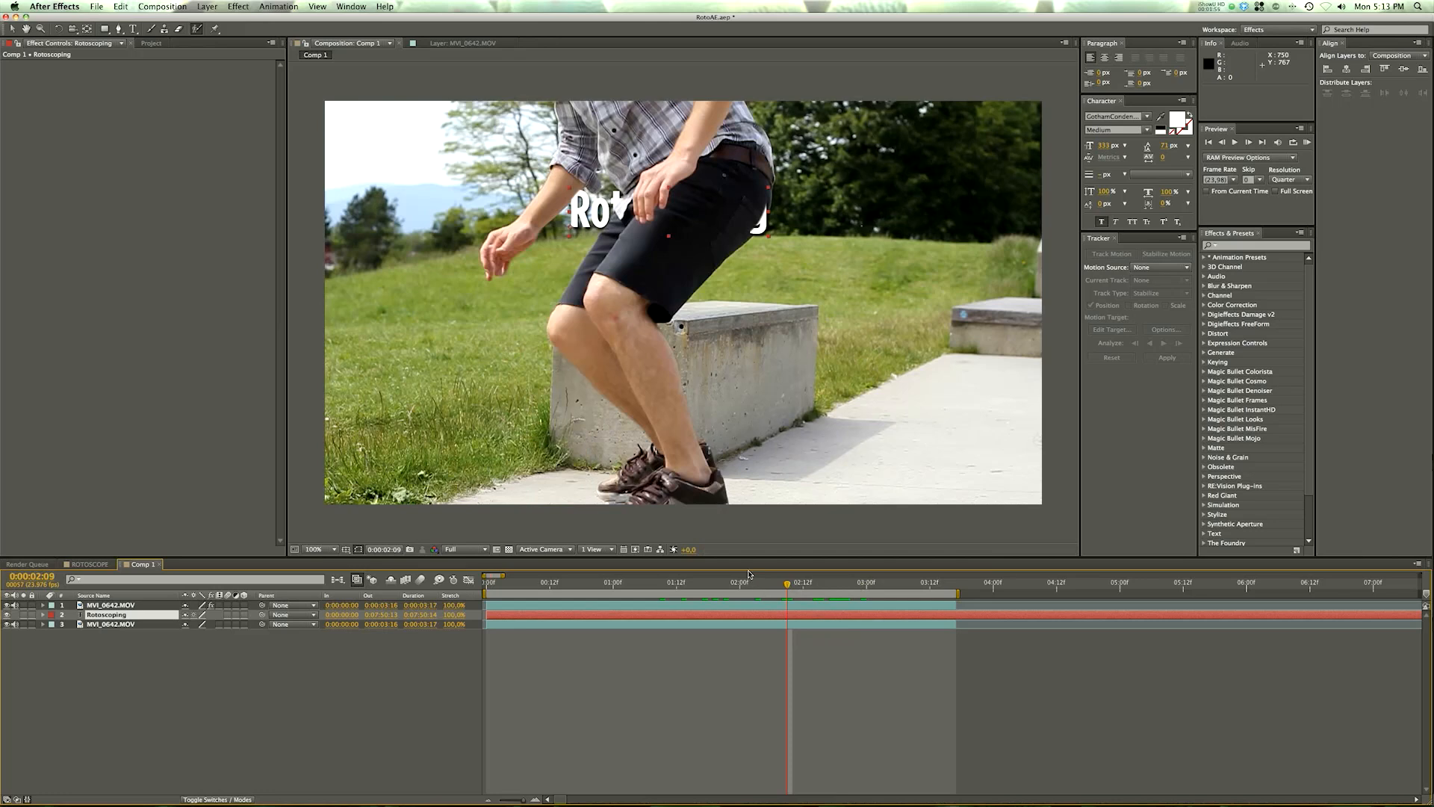
mouse_move(718, 492)
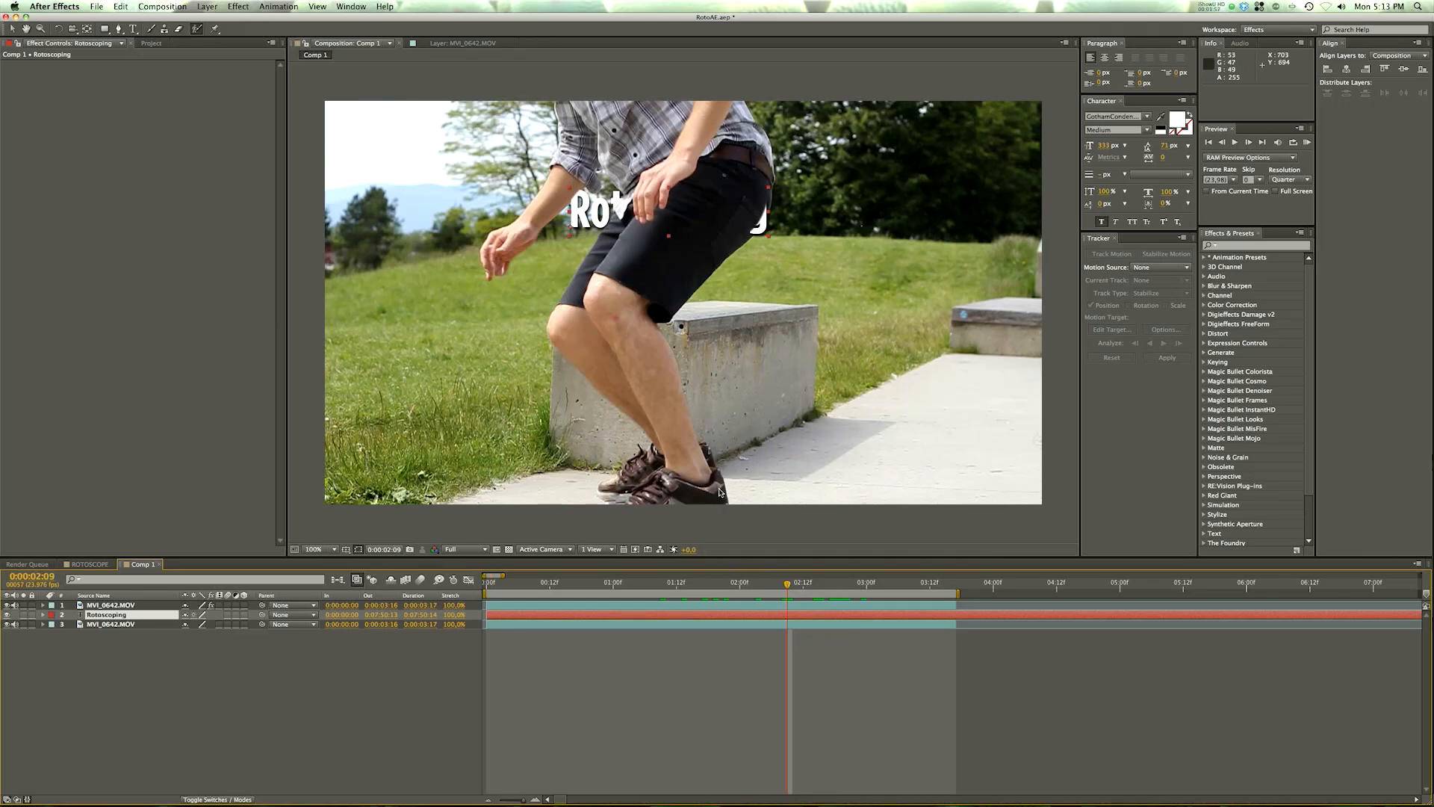